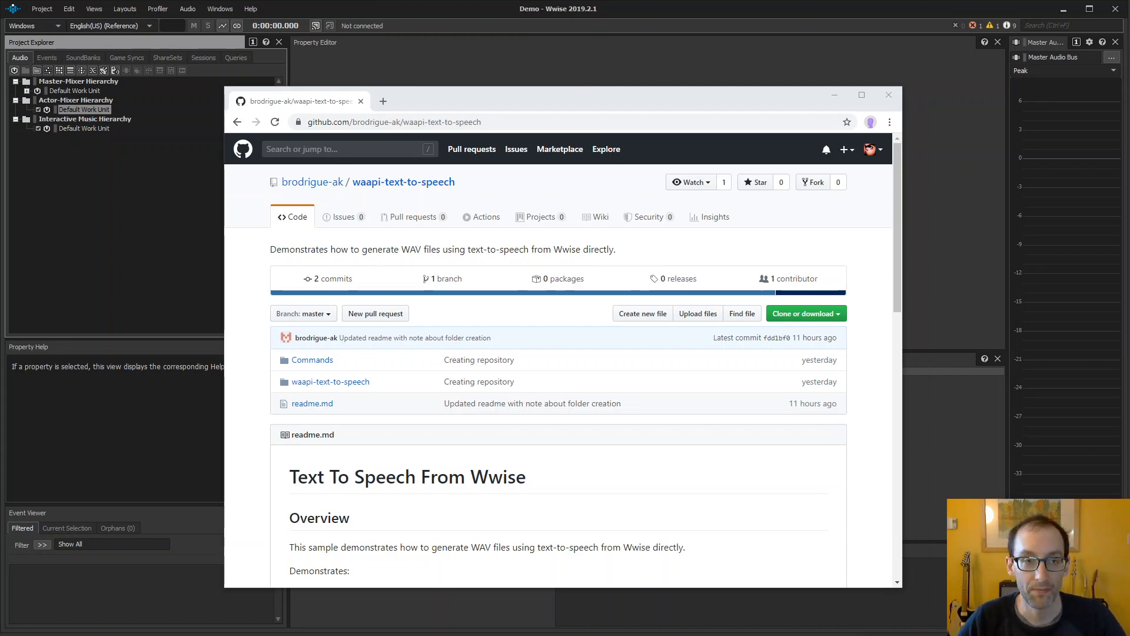
Scroll the waapi-text-to-speech README through its requirements, setup steps and usage instructions
scroll("down", 3)
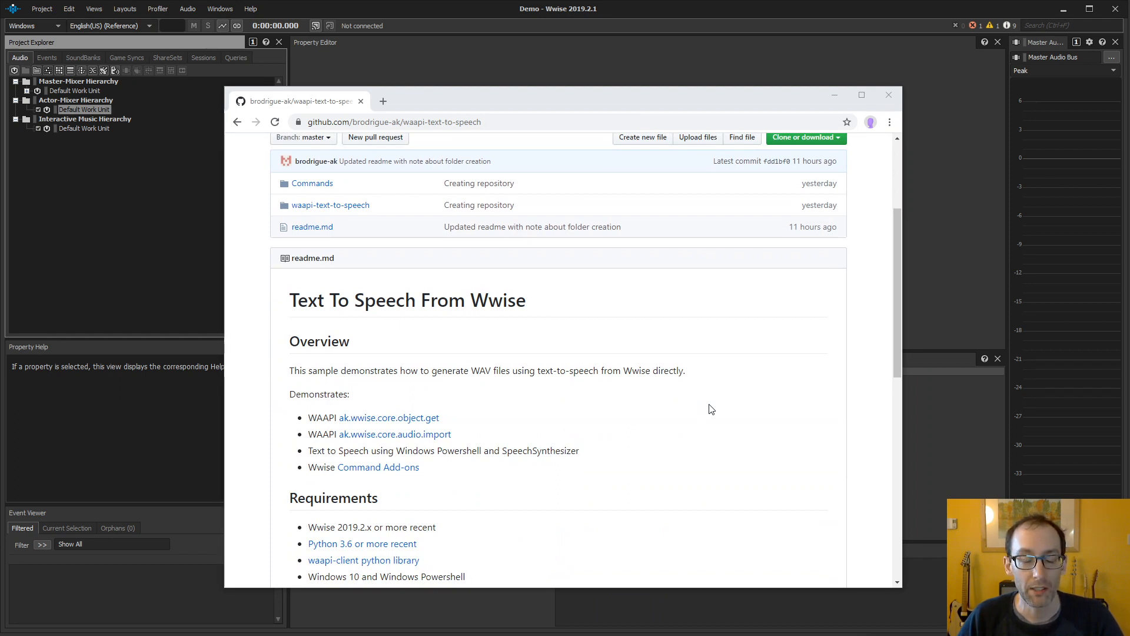
scroll("down", 3)
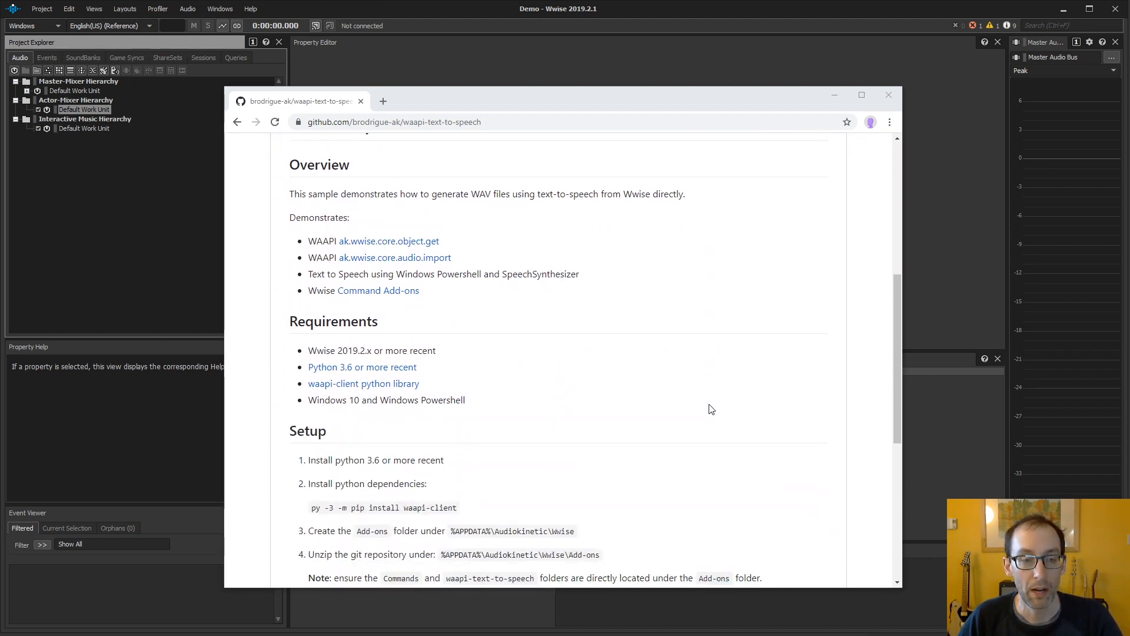
scroll("down", 3)
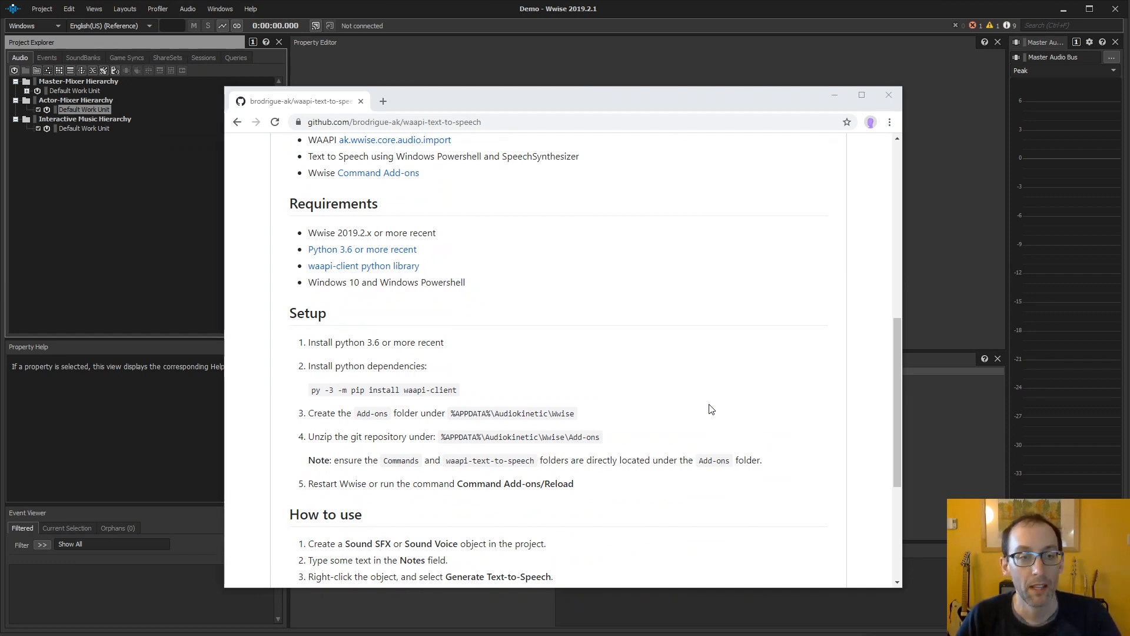
mouse_move(552, 302)
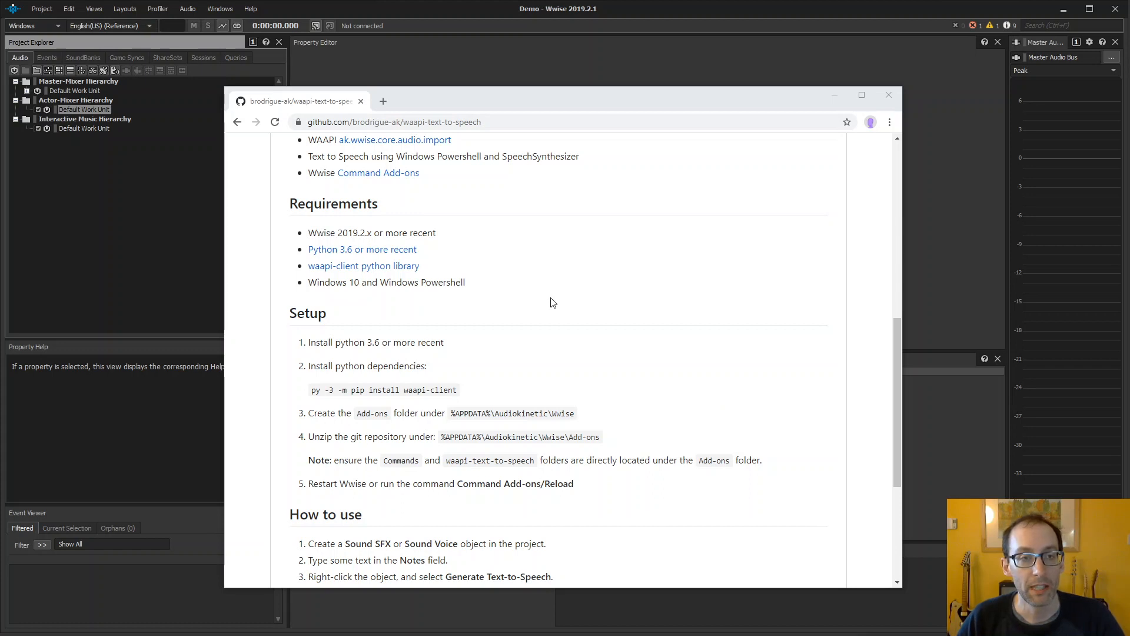
mouse_move(396, 311)
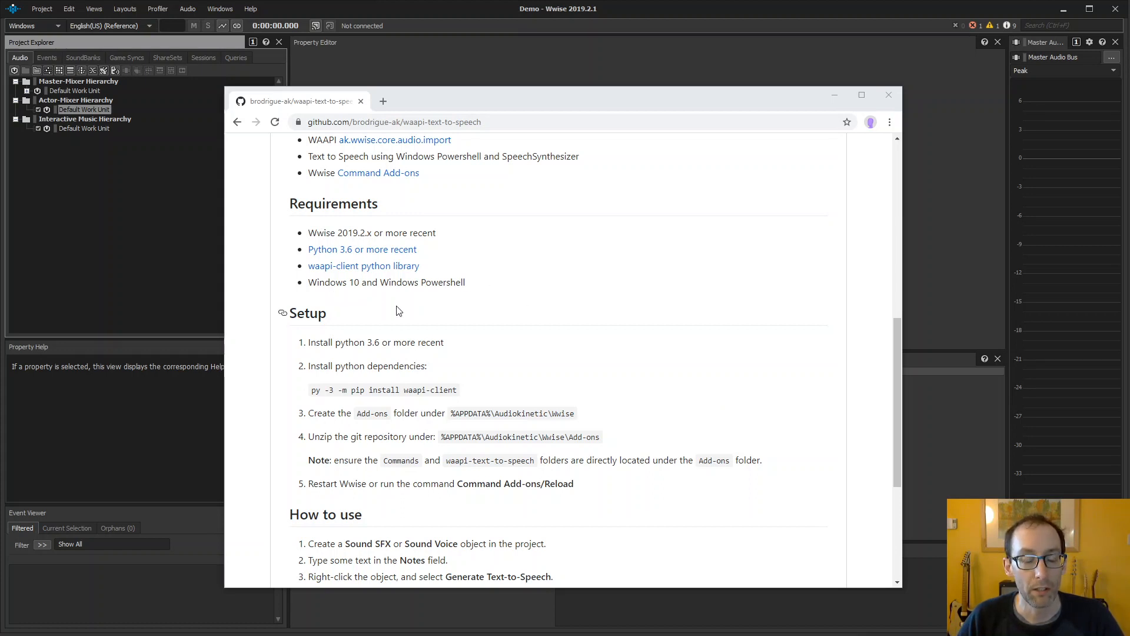
mouse_move(582, 330)
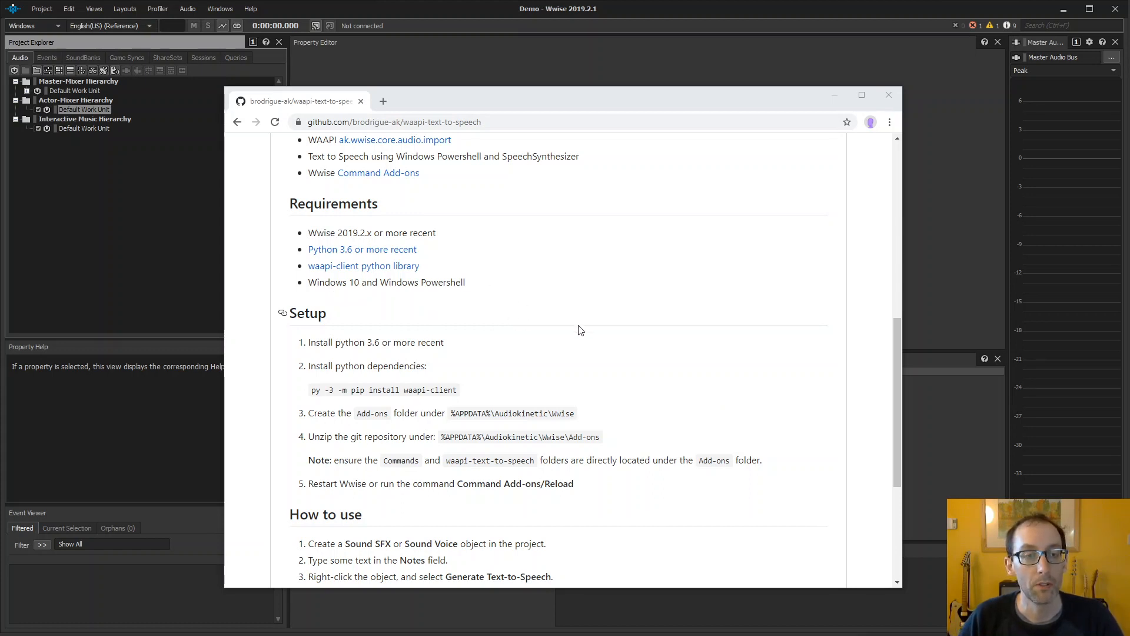
mouse_move(394, 354)
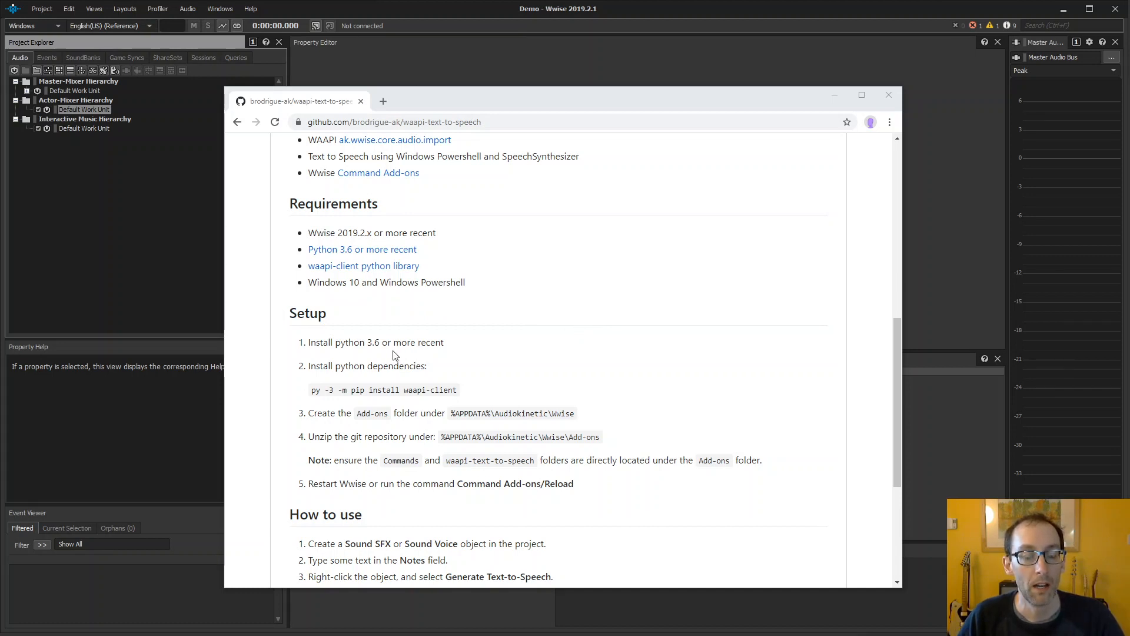
mouse_move(380, 359)
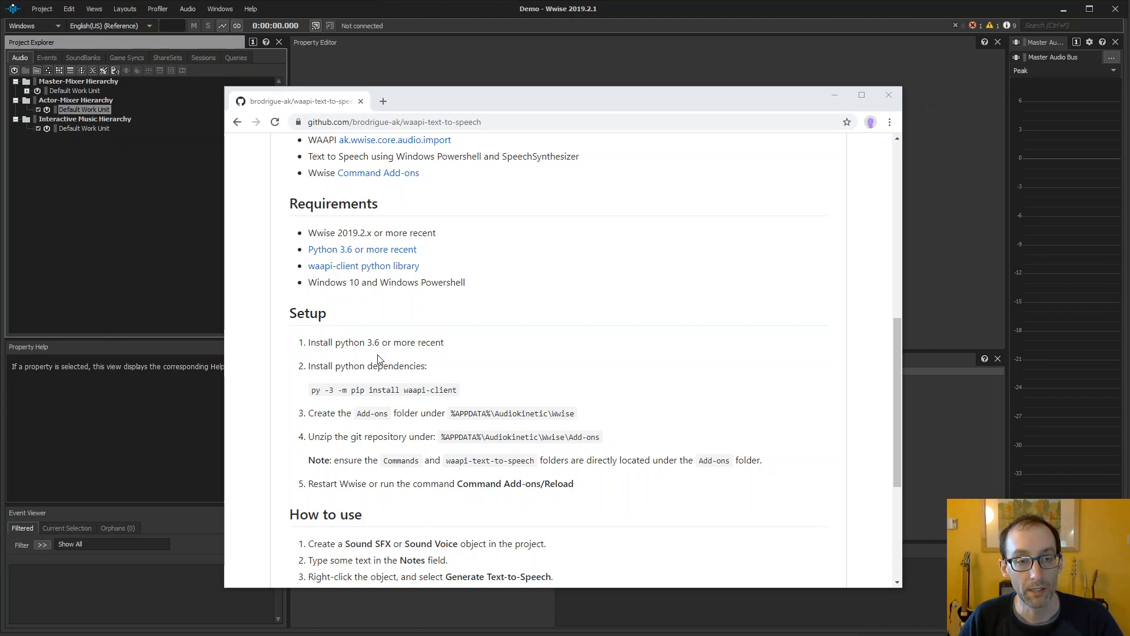
mouse_move(308, 394)
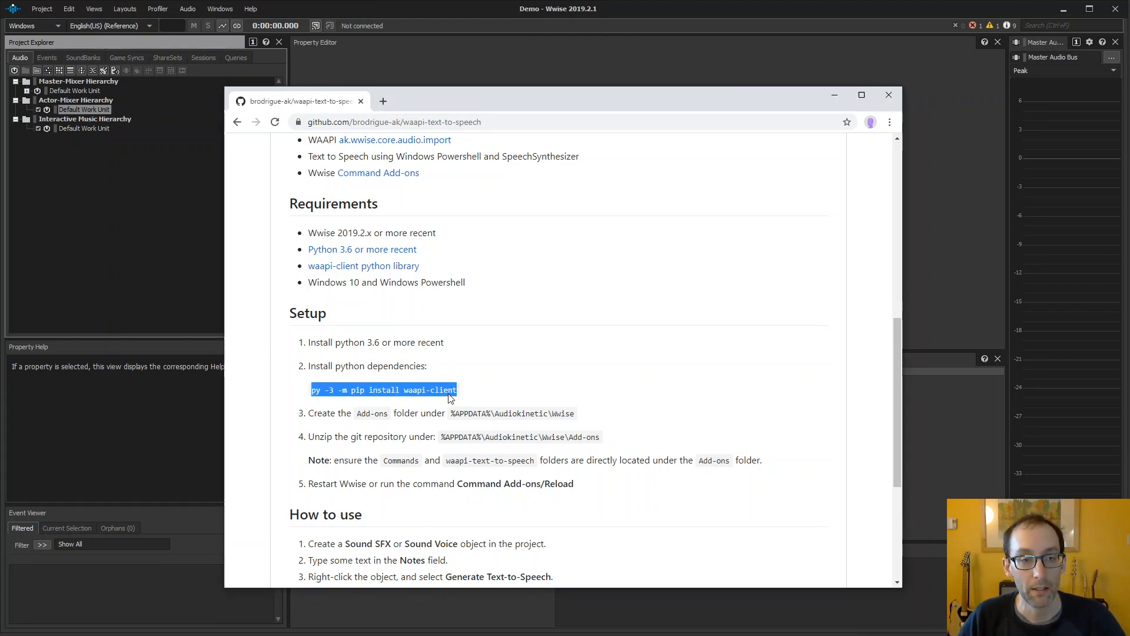
mouse_move(504, 440)
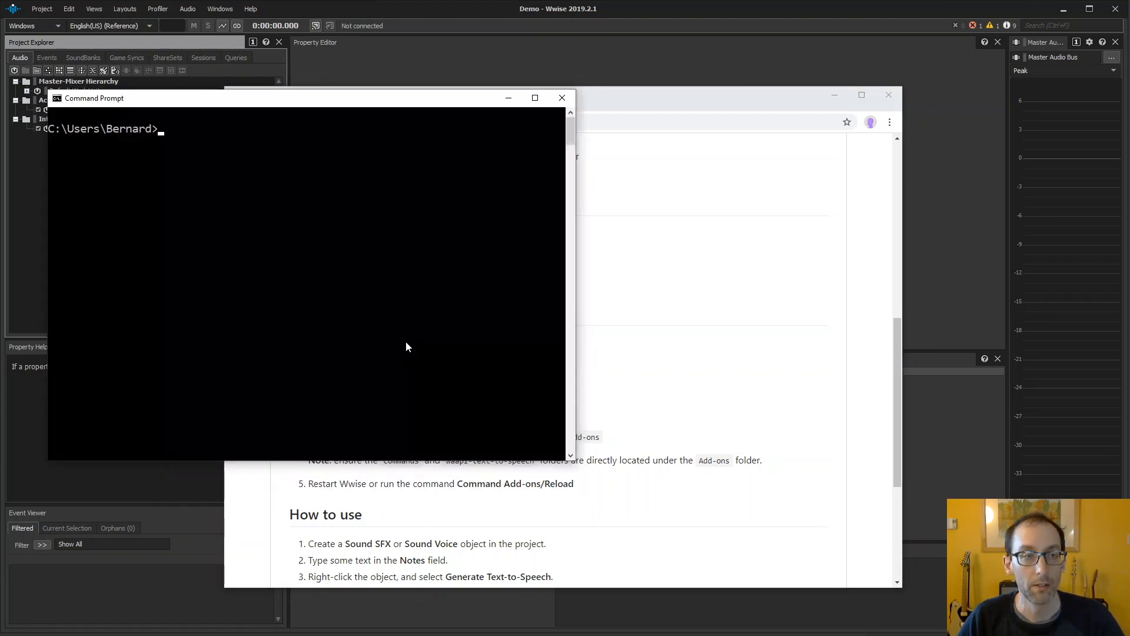
Run 'py -3 -m pip install waapi-client' in Command Prompt
type("py -3 -m pip install waapi-client")
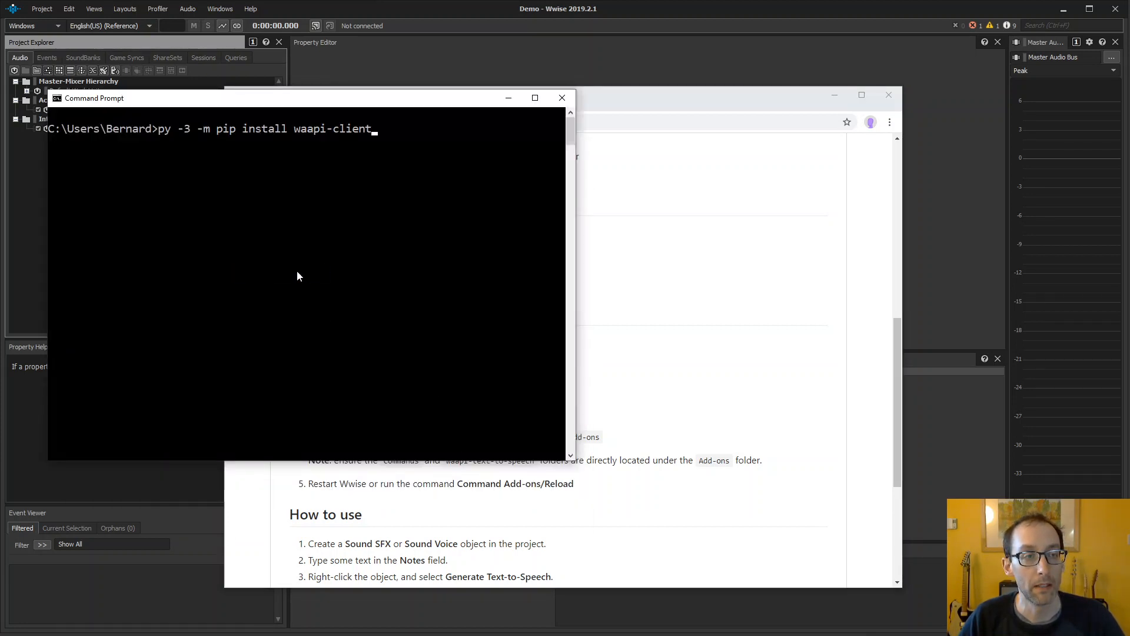
key("Return")
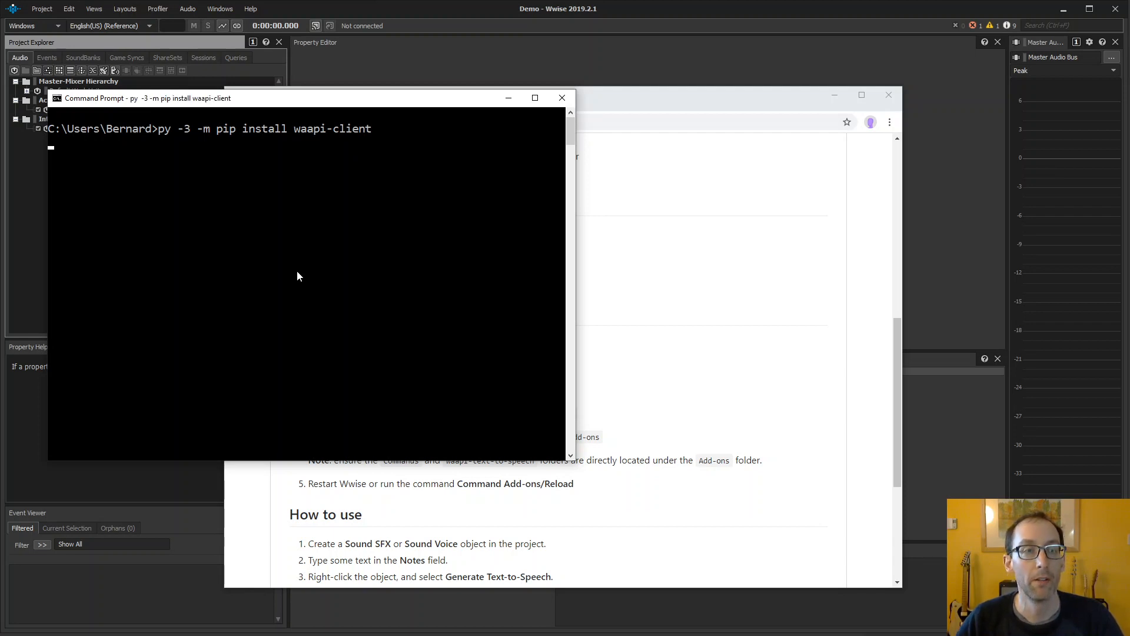
mouse_move(334, 275)
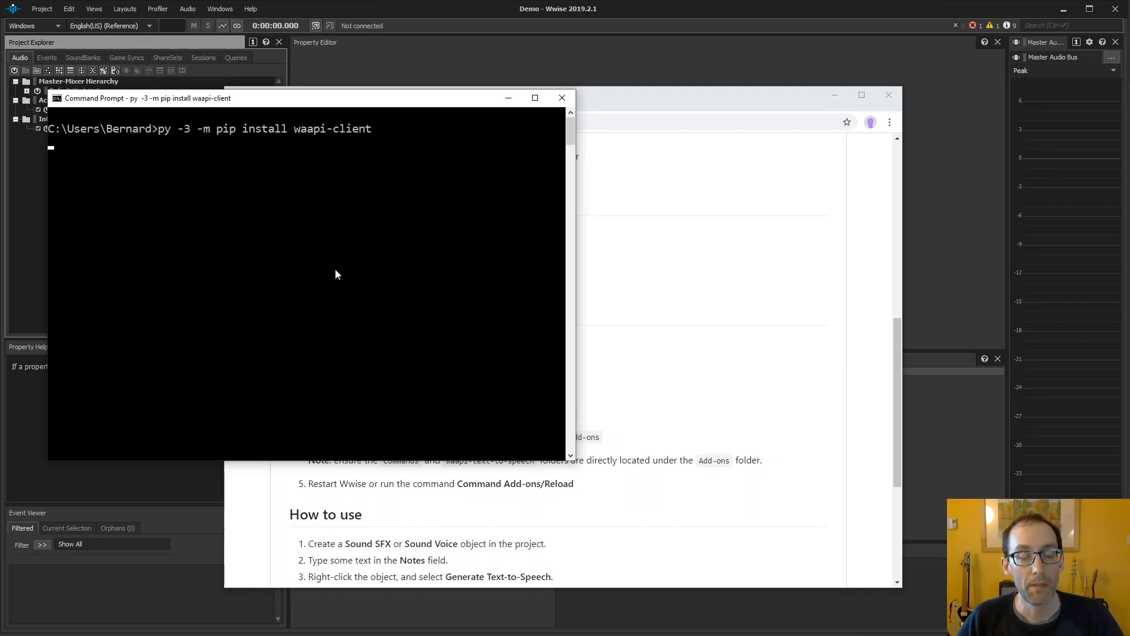
mouse_move(489, 137)
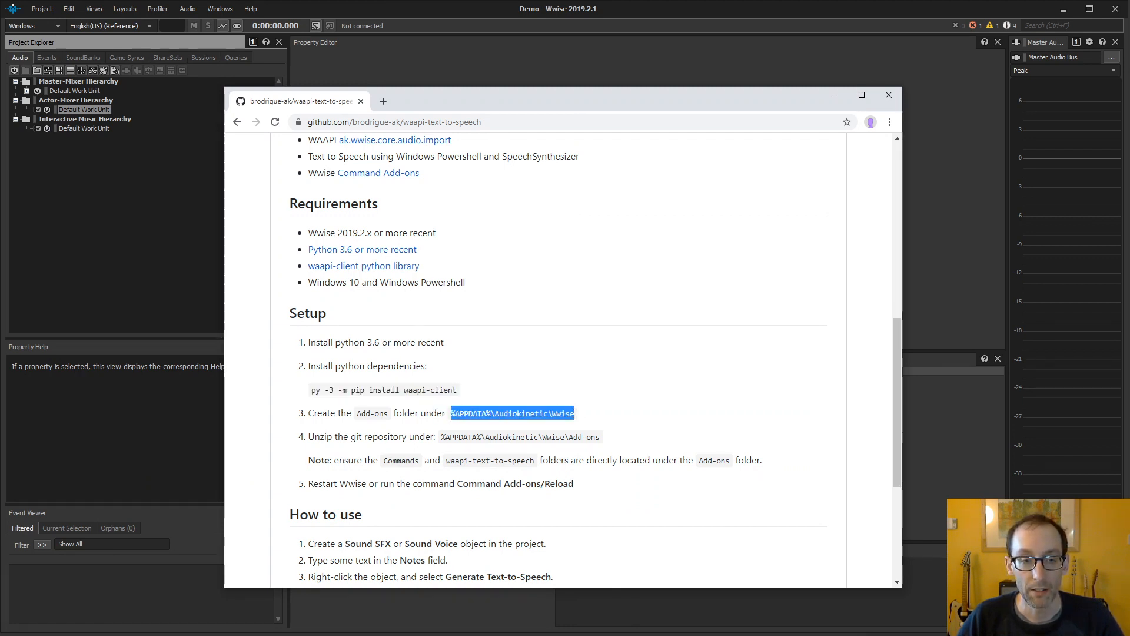
mouse_move(576, 419)
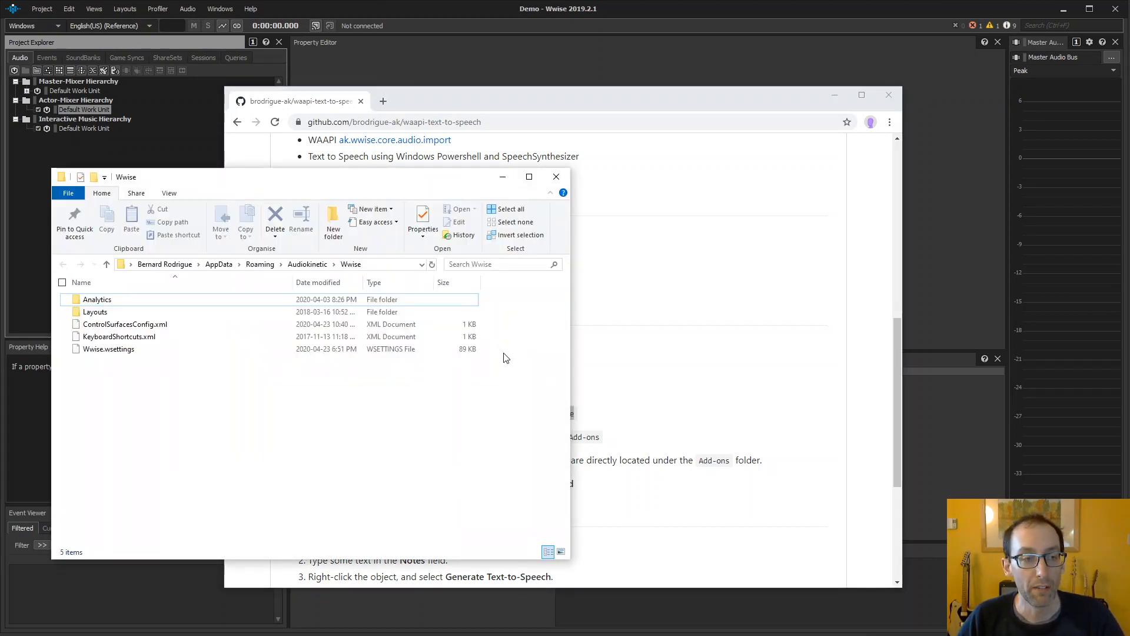
mouse_move(120, 378)
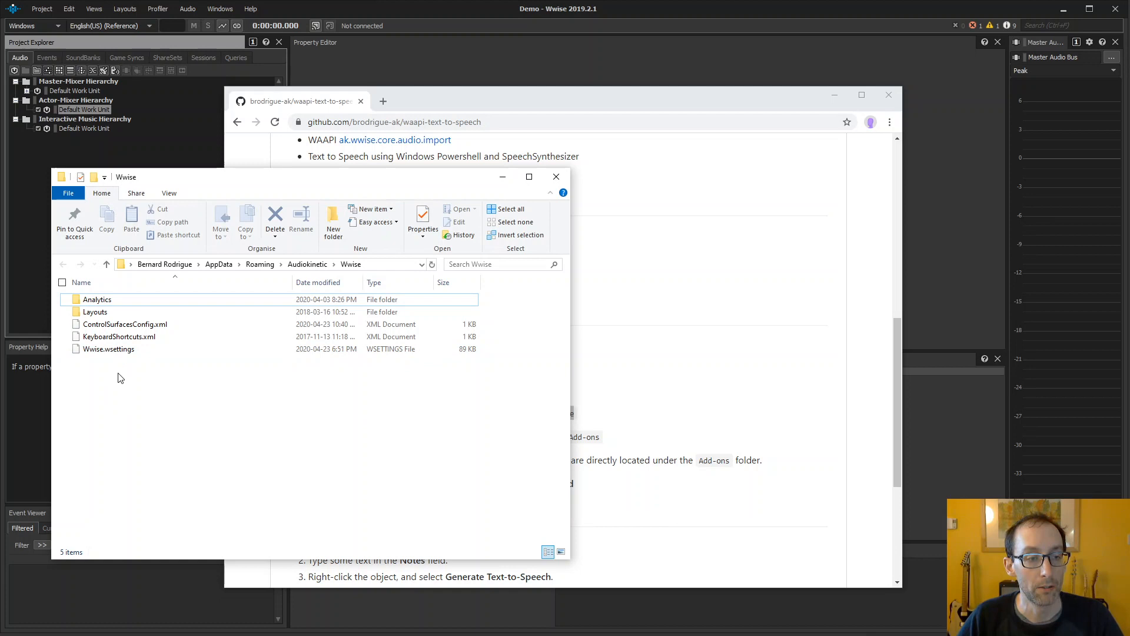
Create a new folder named 'Add-ons' inside %APPDATA%\Audiokinetic\Wwise
right_click(120, 378)
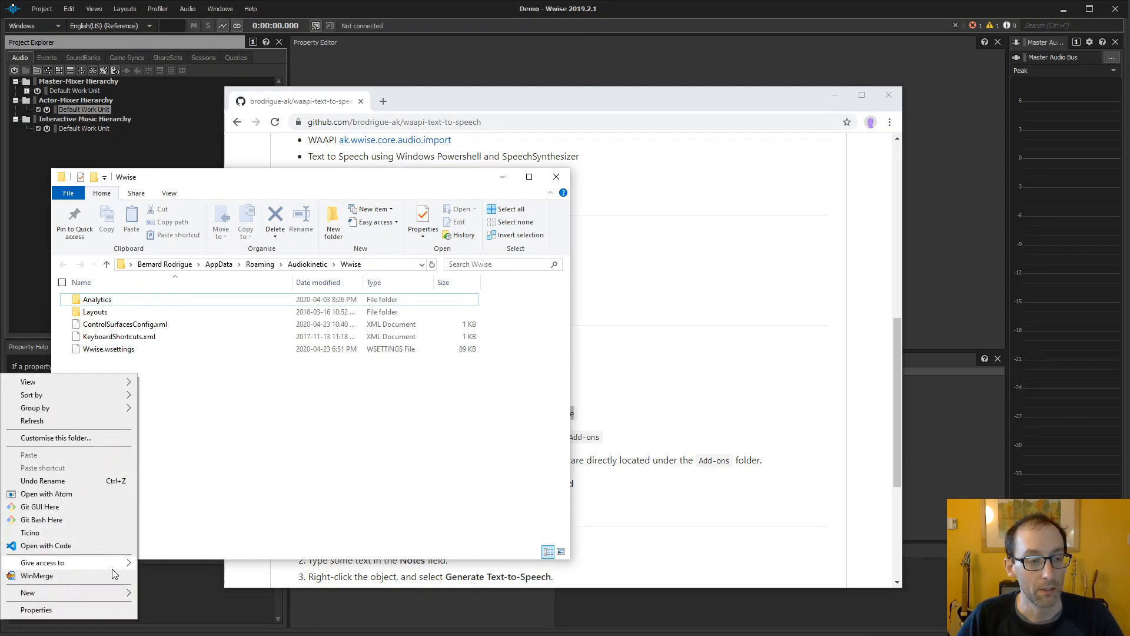
left_click(28, 591)
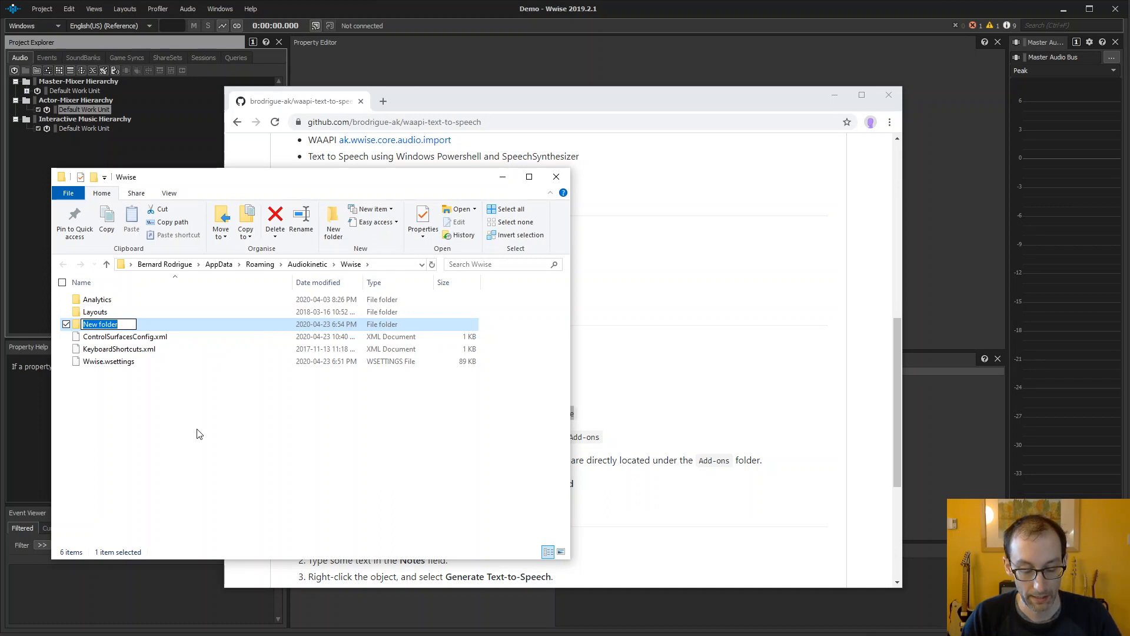
type("Add-ons")
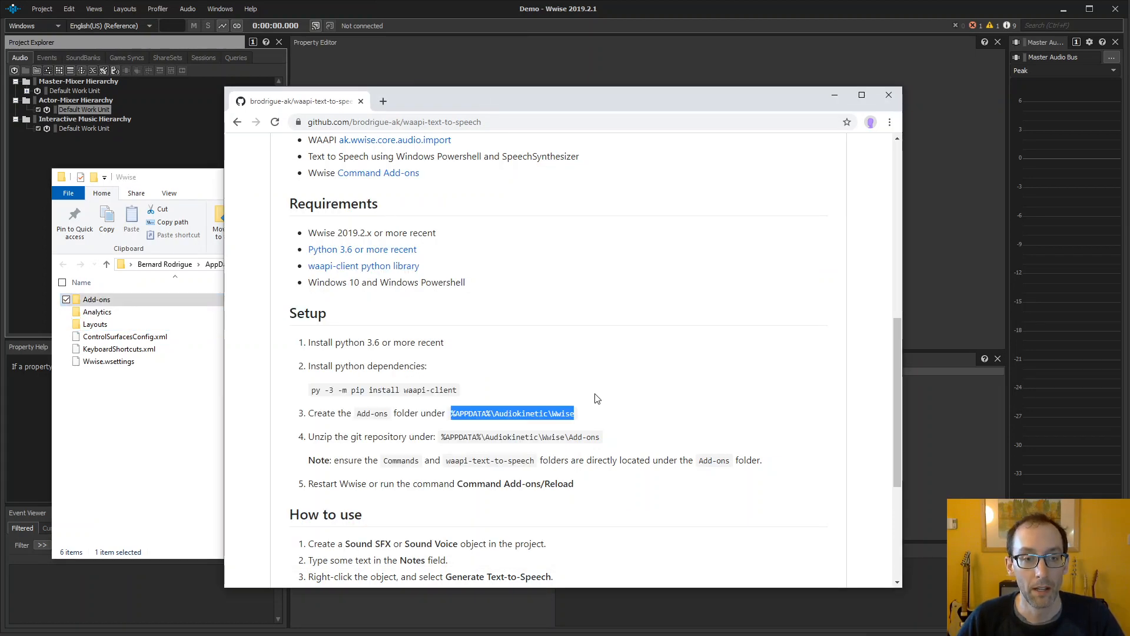
Download the repository as waapi-text-to-speech-master.zip and open it in 7-Zip
scroll("up", 3)
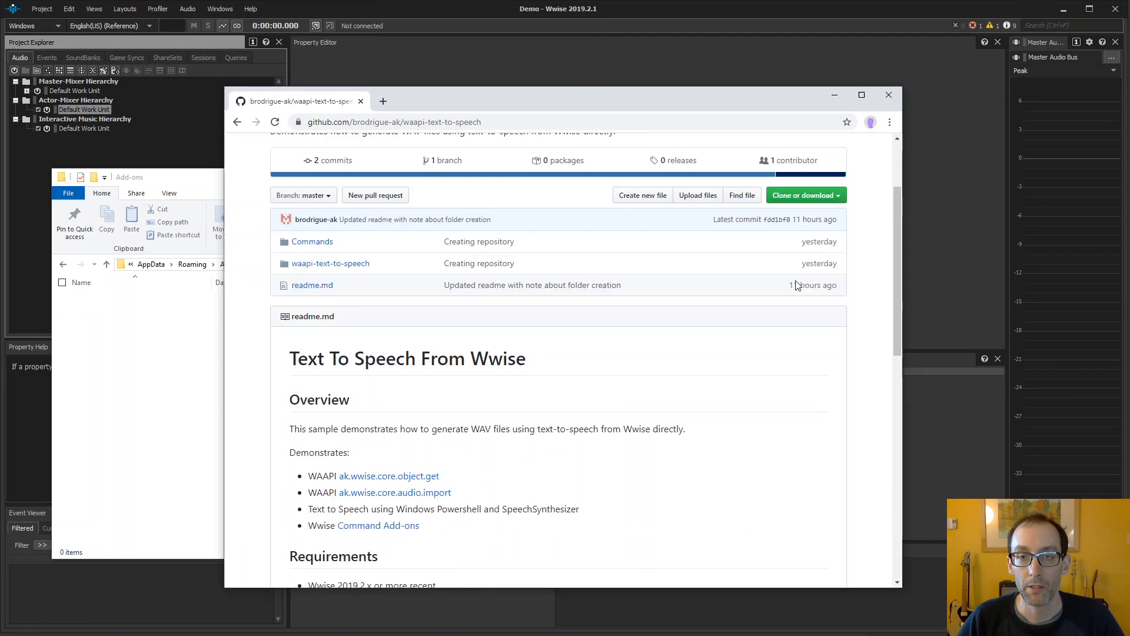
left_click(802, 312)
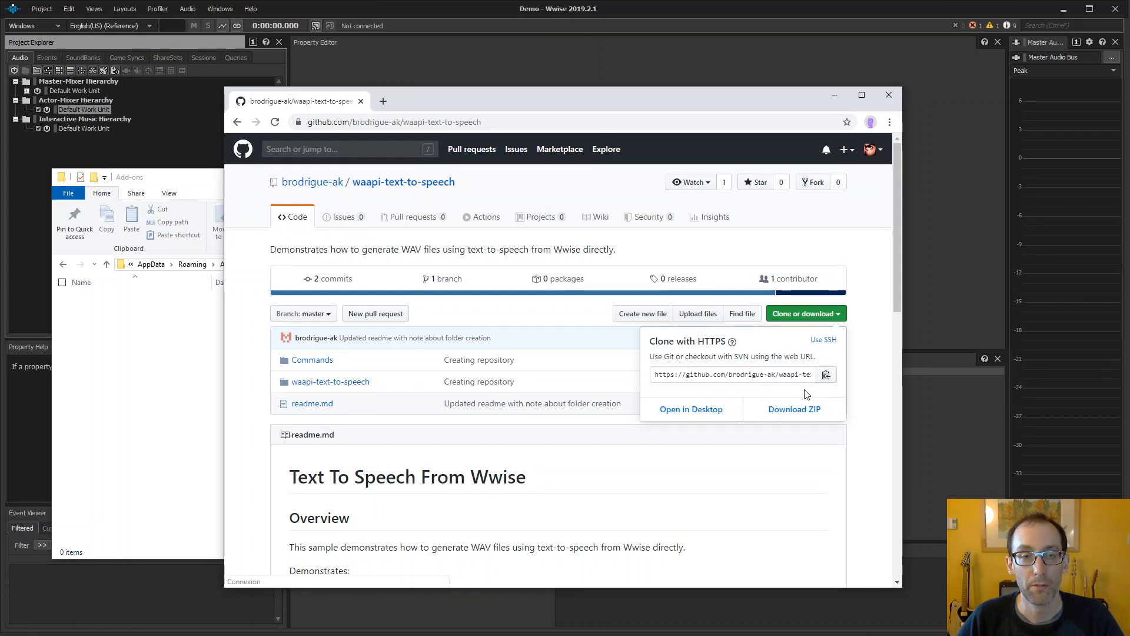
left_click(793, 409)
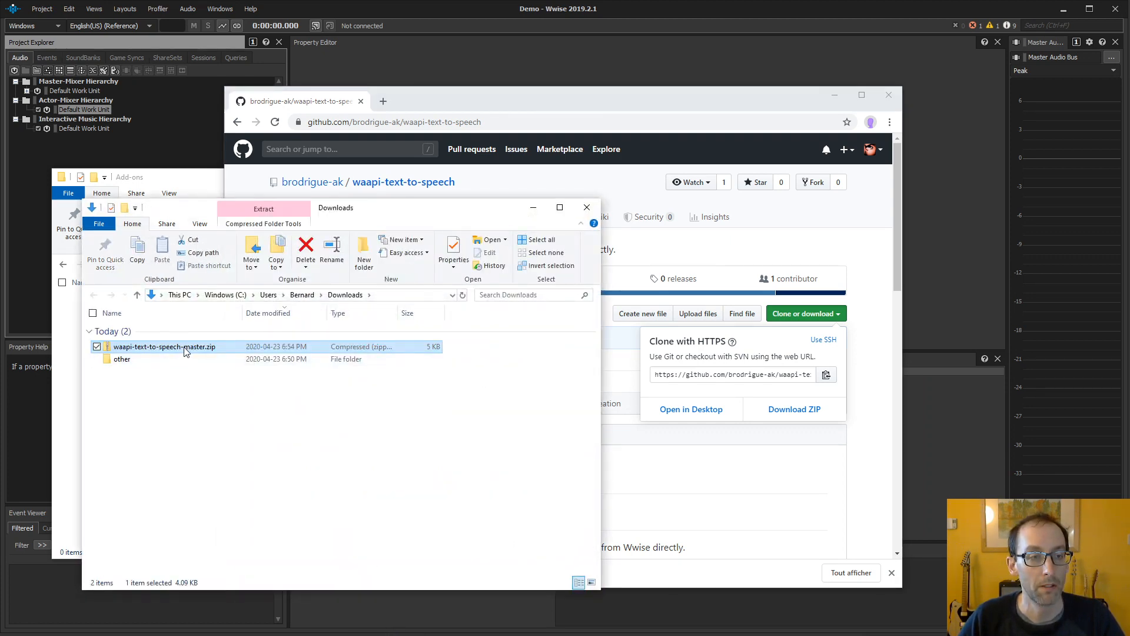
right_click(164, 347)
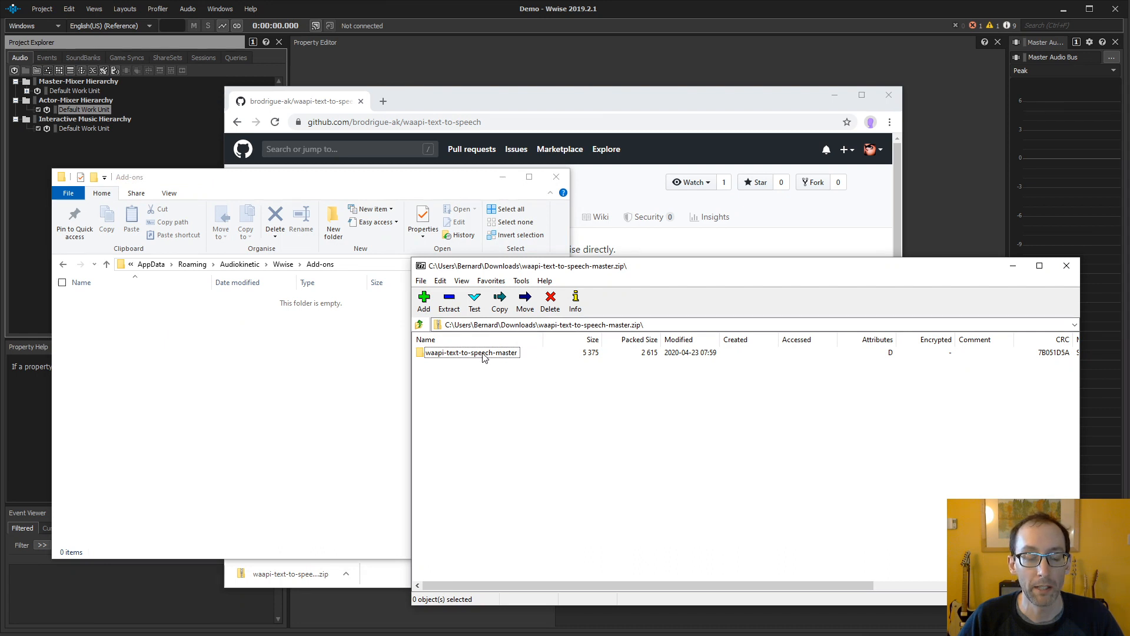
Enter the archive's master folder and select the Commands and waapi-text-to-speech folders
double_click(472, 352)
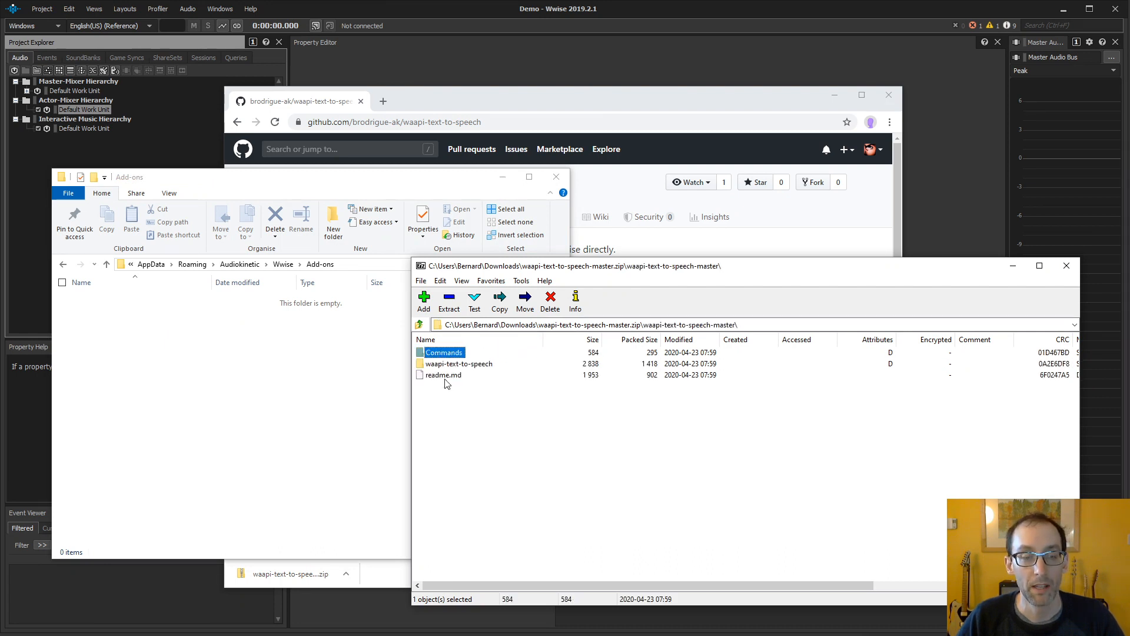
left_click(459, 363)
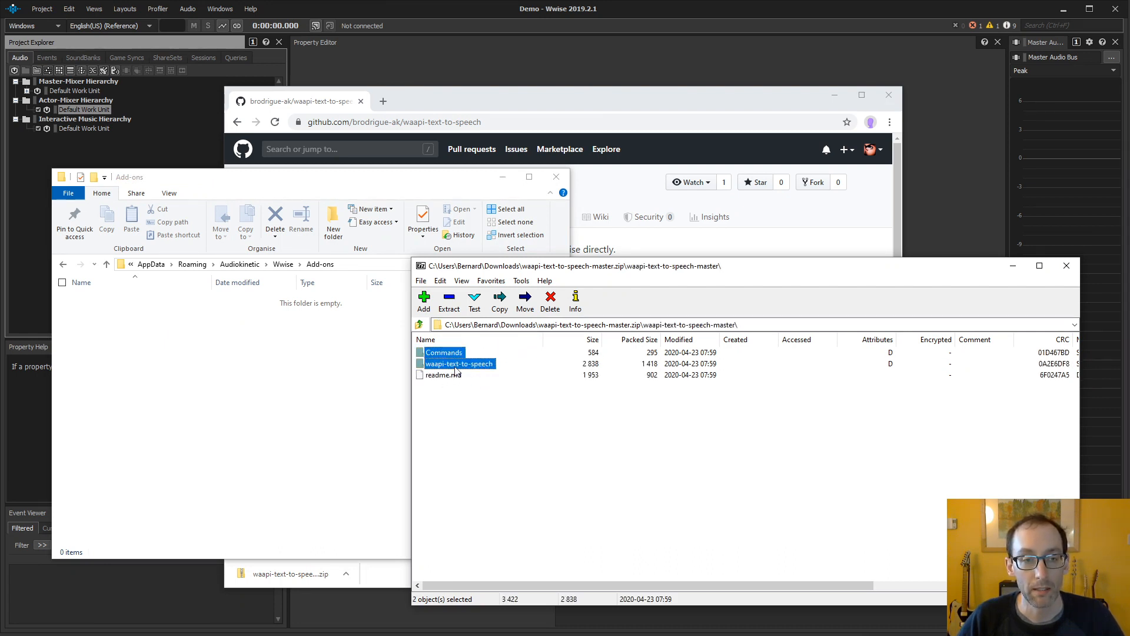
left_click(443, 374)
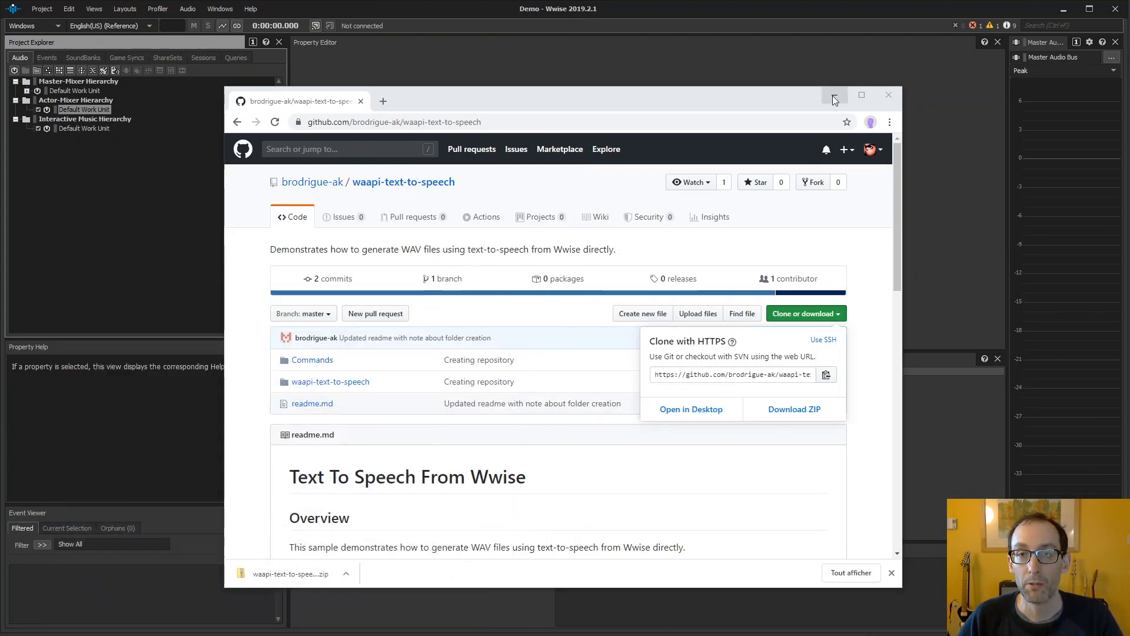
Search Wwise commands for 'reload' to bring up Command Add-ons/Reload
left_click(834, 95)
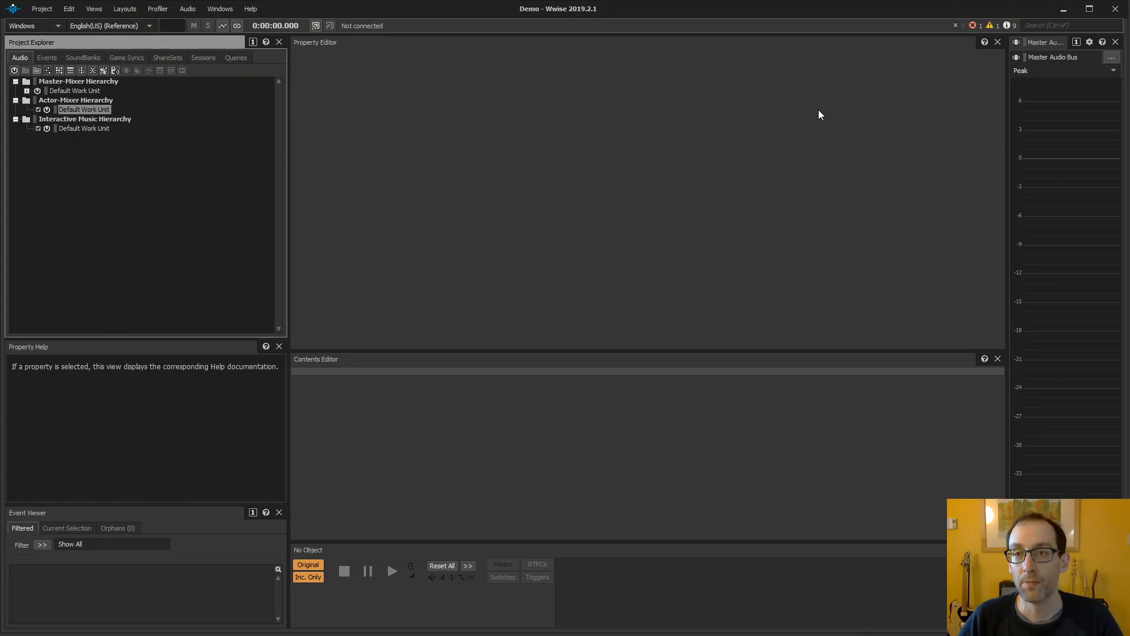
mouse_move(890, 112)
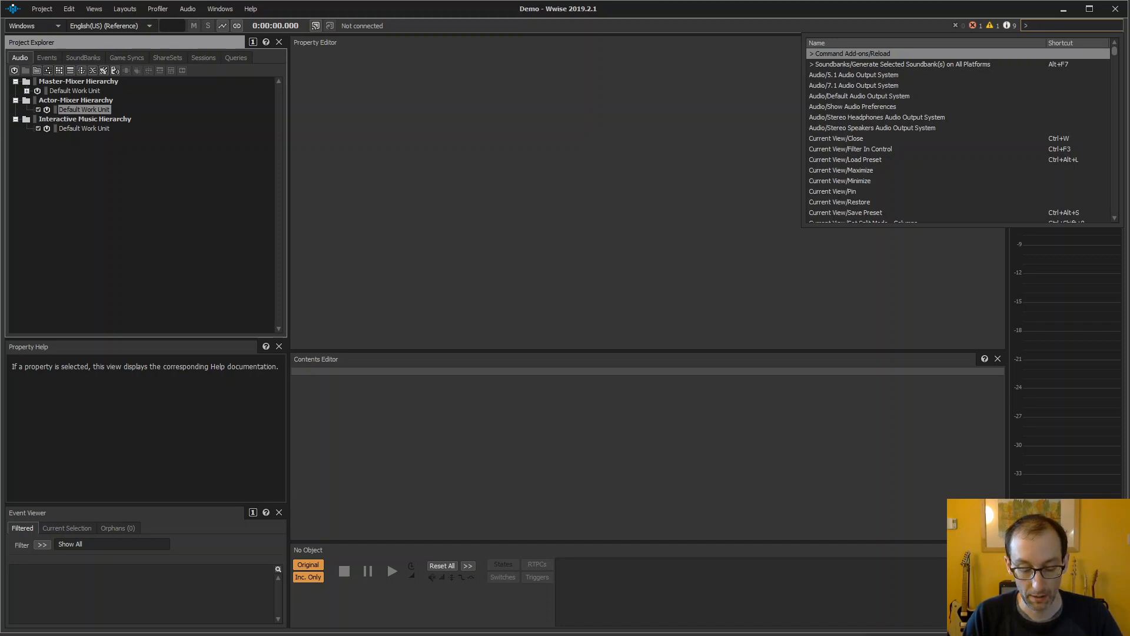
type("reload")
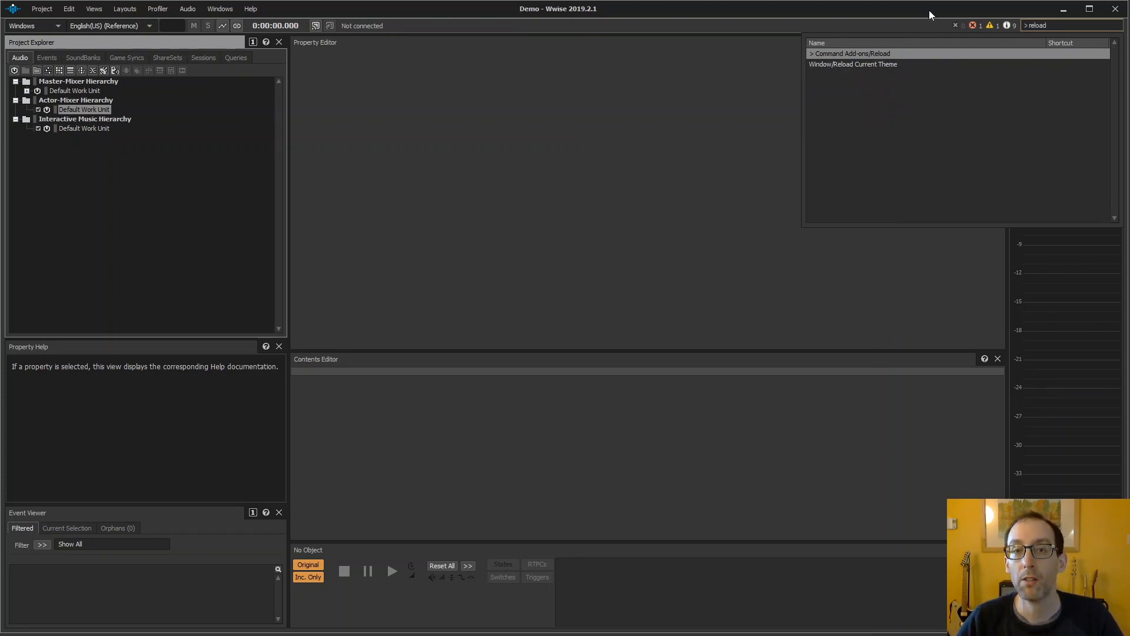
mouse_move(887, 60)
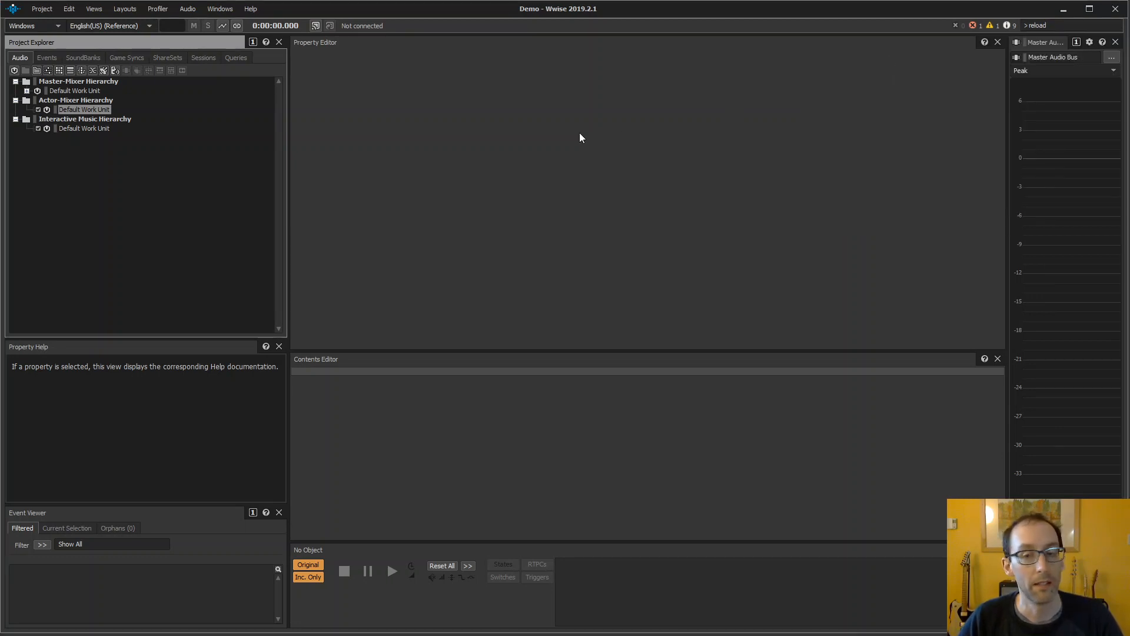
mouse_move(385, 121)
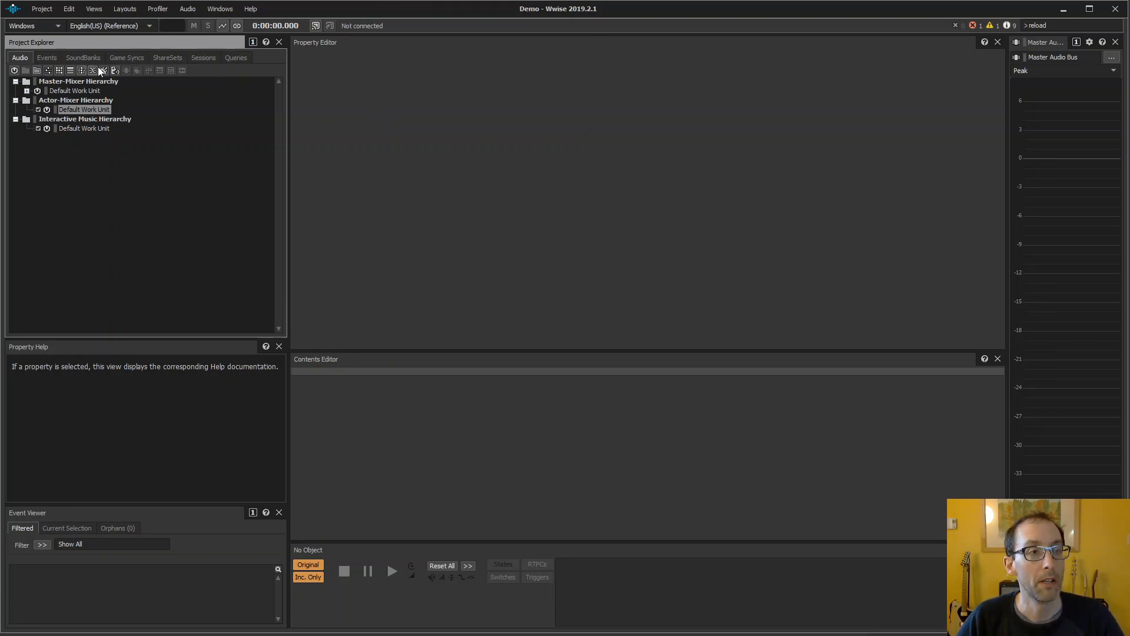
Create a Sound SFX named 'Hello' with the note 'Hello Bernard', then select it
left_click(103, 70)
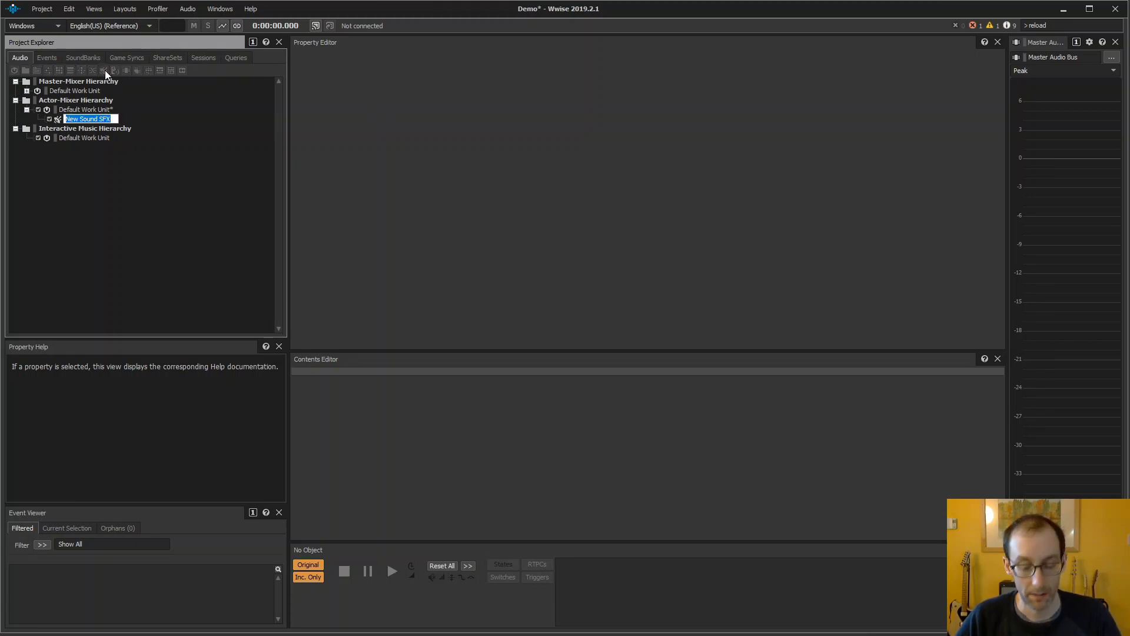
type("Hello")
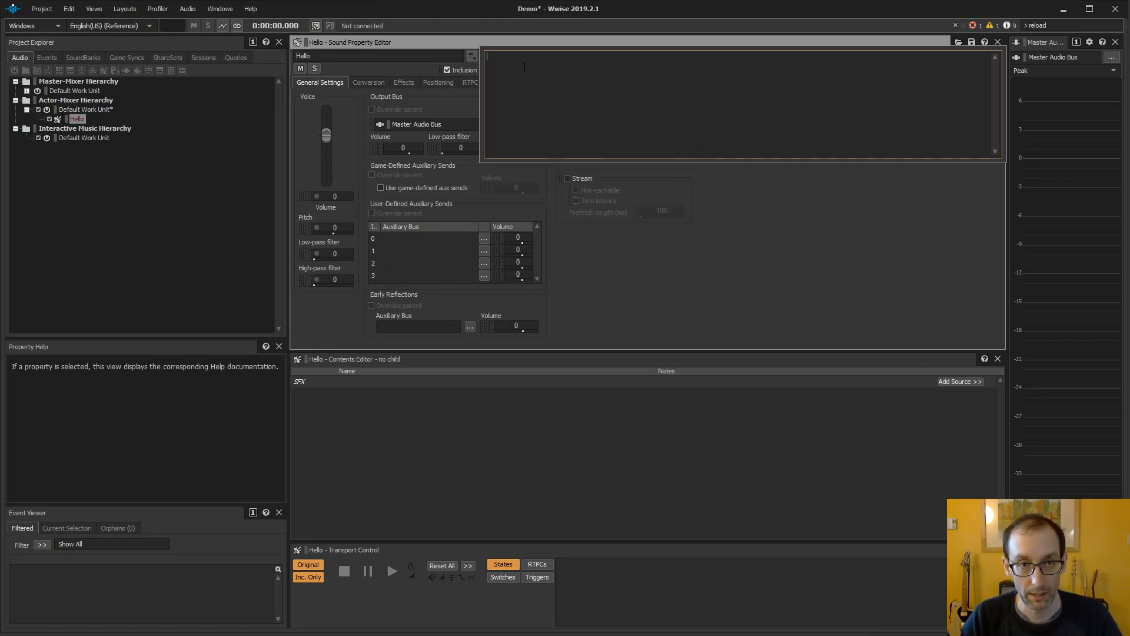
type("Hello Bernard")
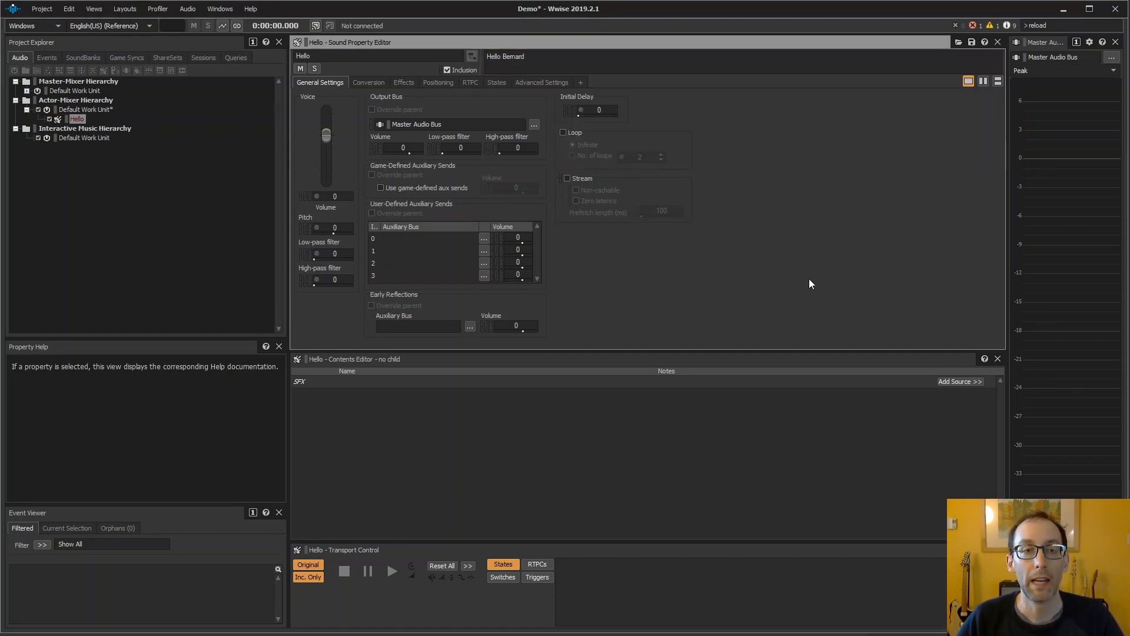
left_click(77, 119)
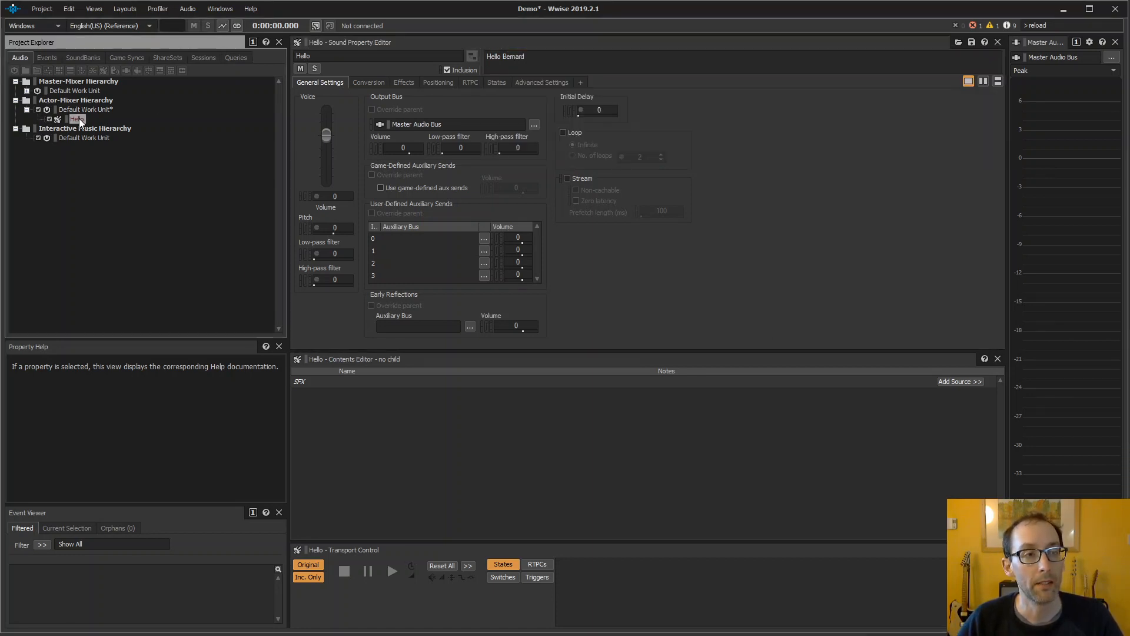
Run Generate Text-to-Speech on the Hello sound to produce Hello.wav
right_click(77, 119)
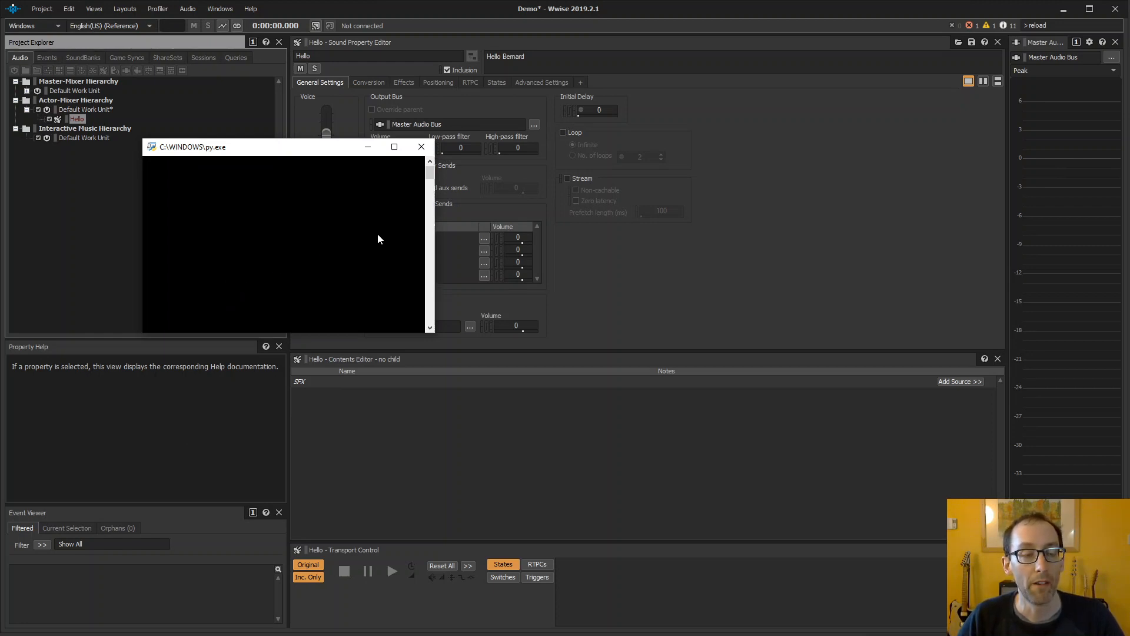
left_click(421, 146)
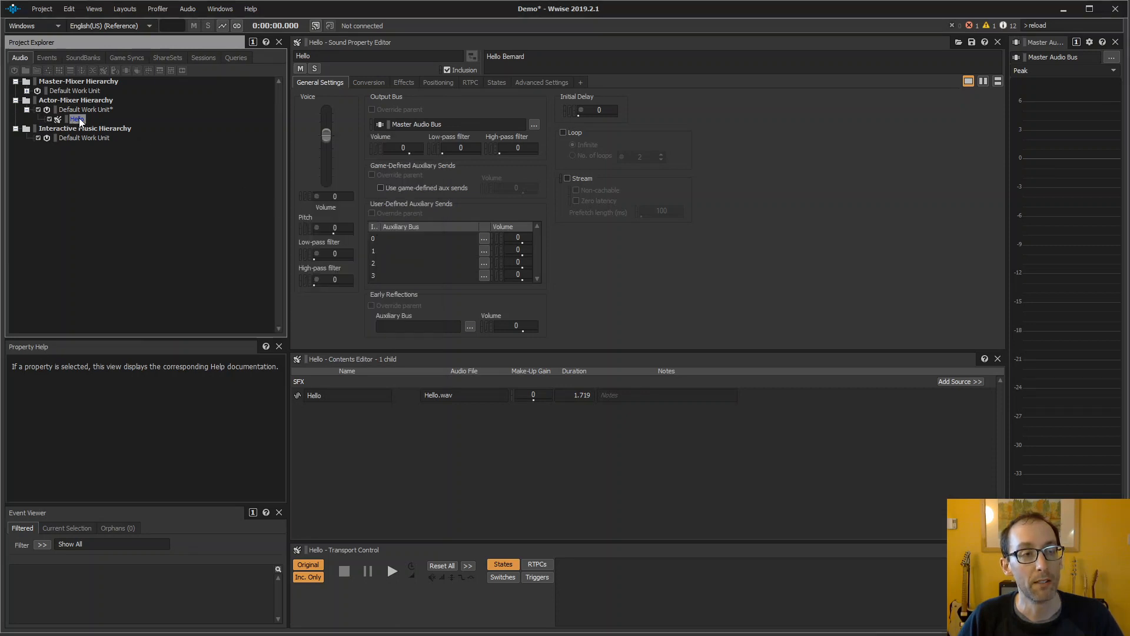
mouse_move(79, 122)
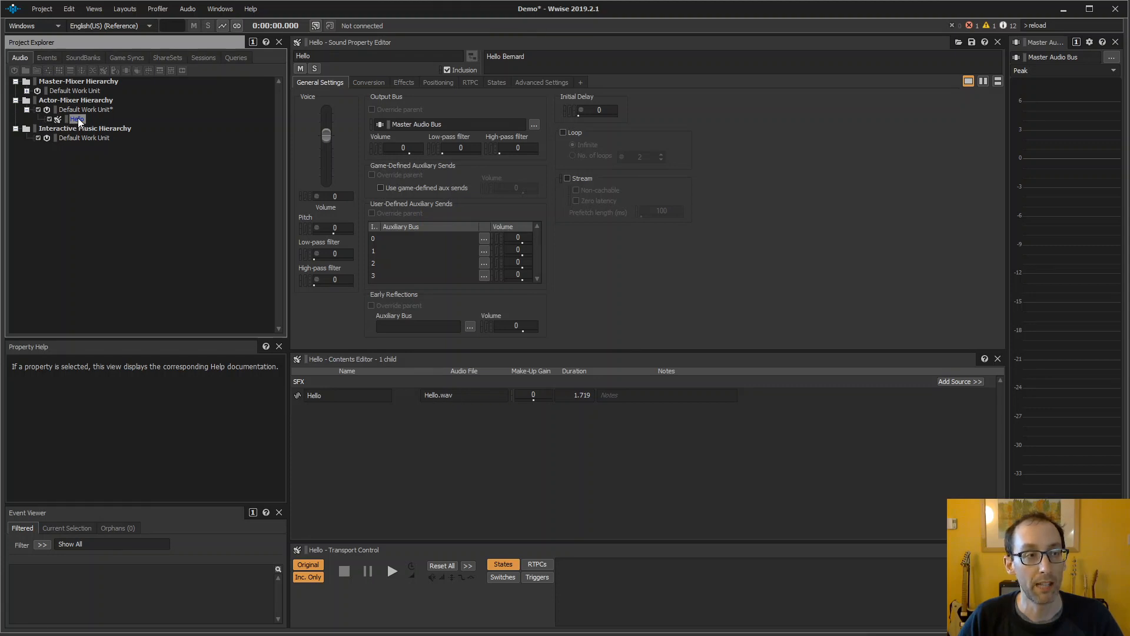
left_click(391, 572)
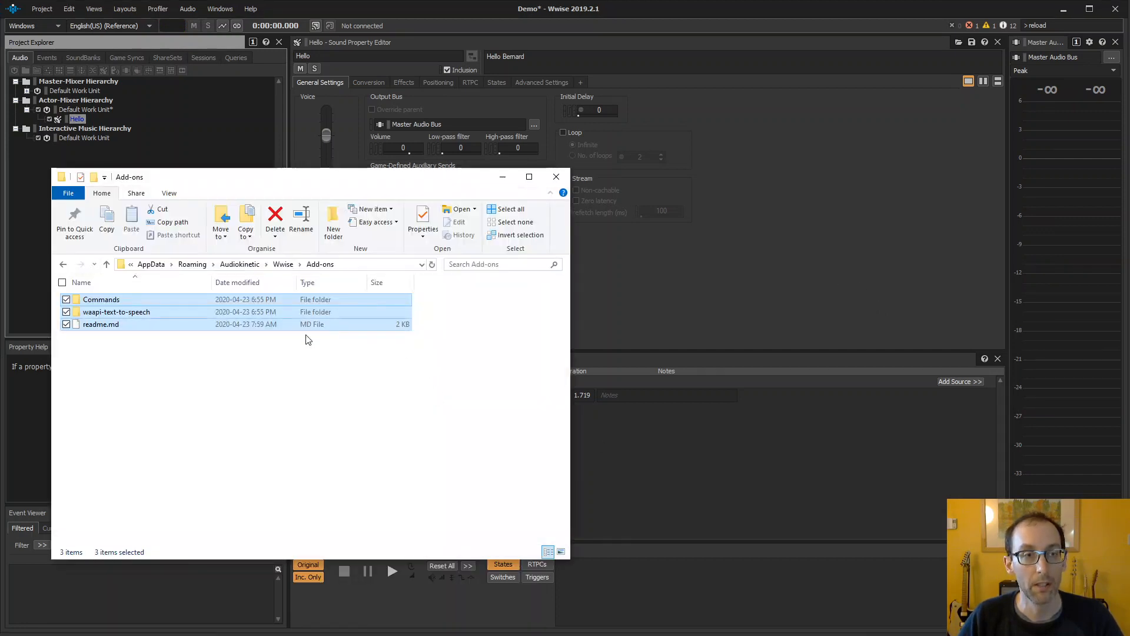
Open the Add-ons folder in VS Code and view Commands/waapi-text-to-speech.json
right_click(306, 340)
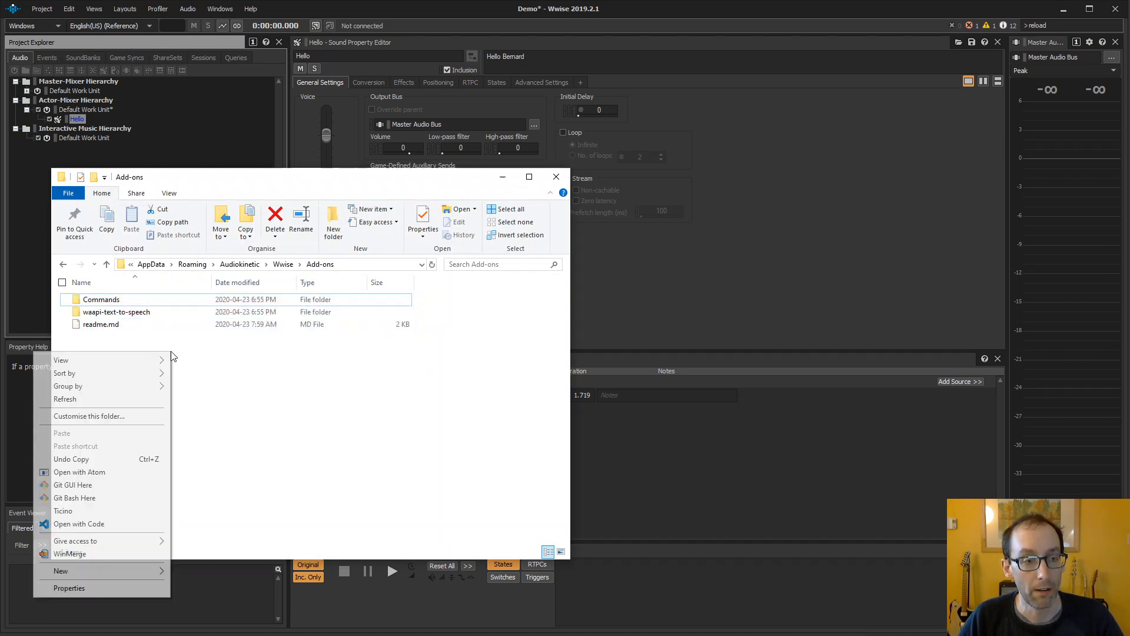
left_click(78, 524)
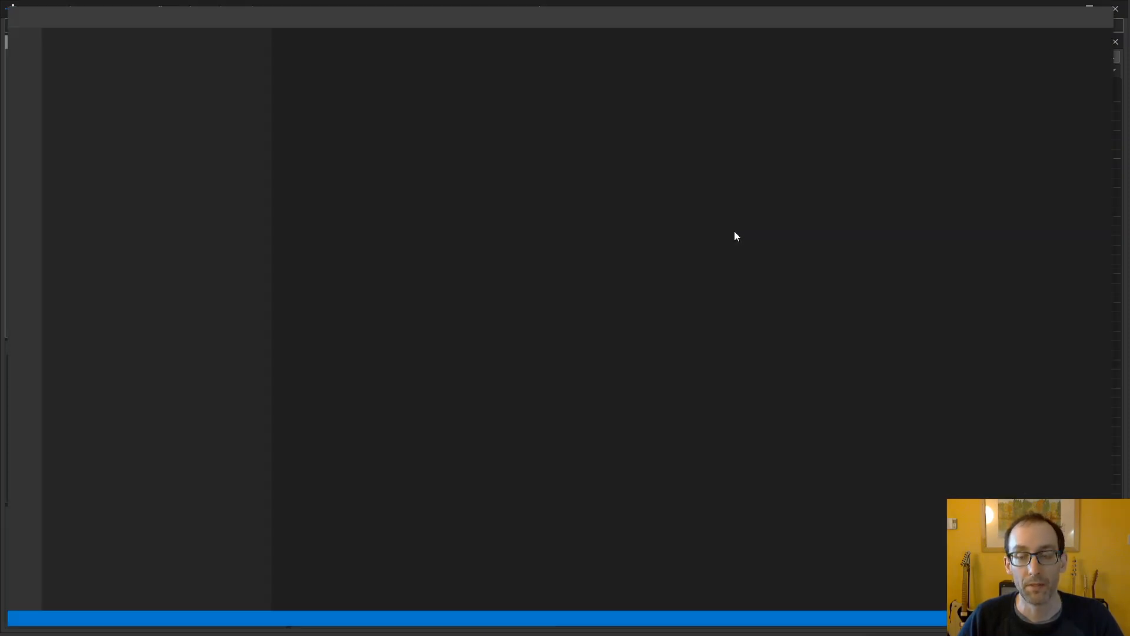
mouse_move(144, 135)
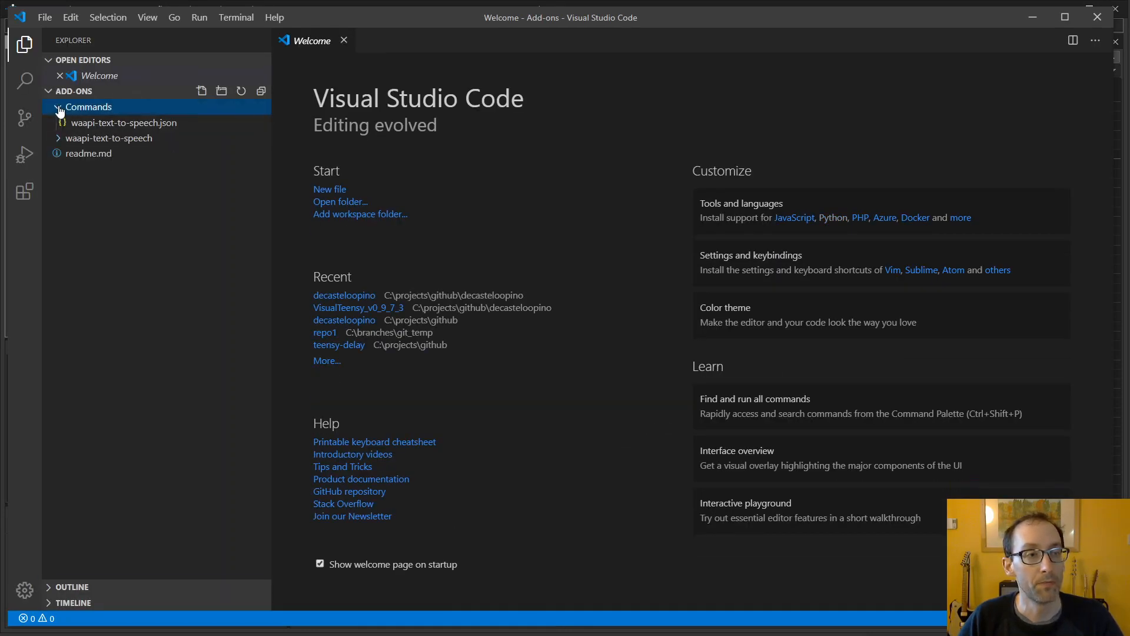
left_click(123, 123)
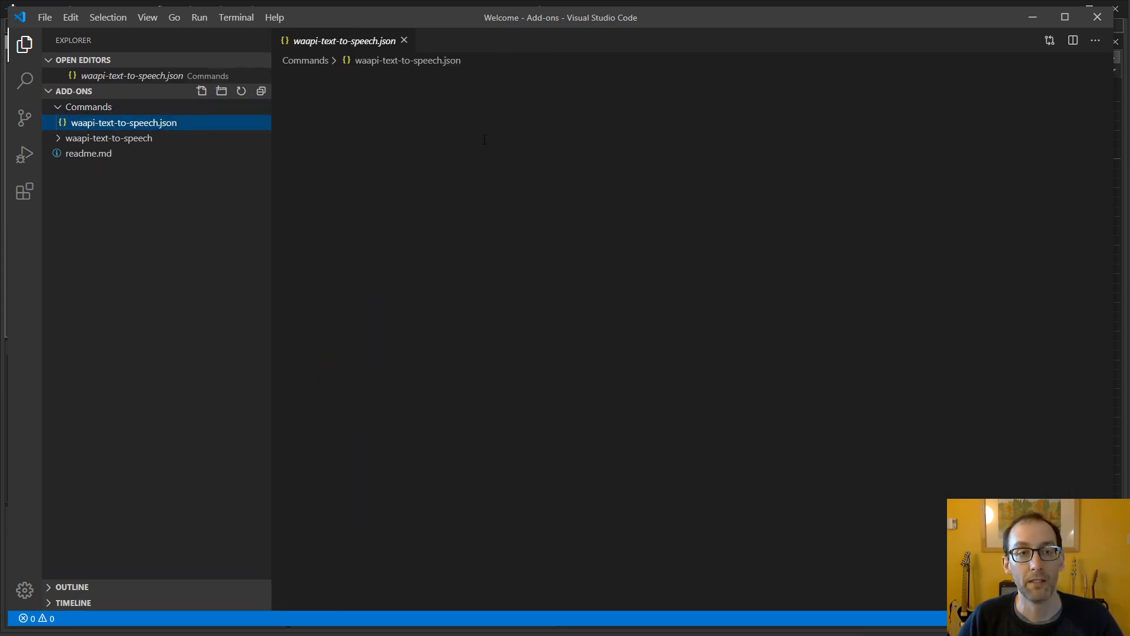
left_click(123, 123)
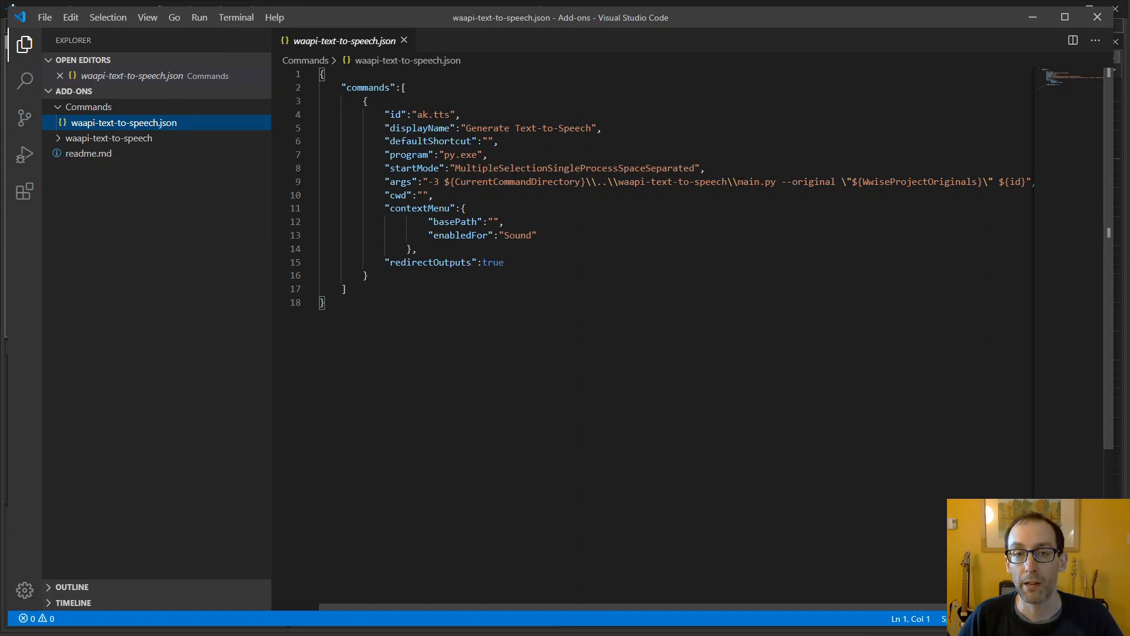
double_click(757, 182)
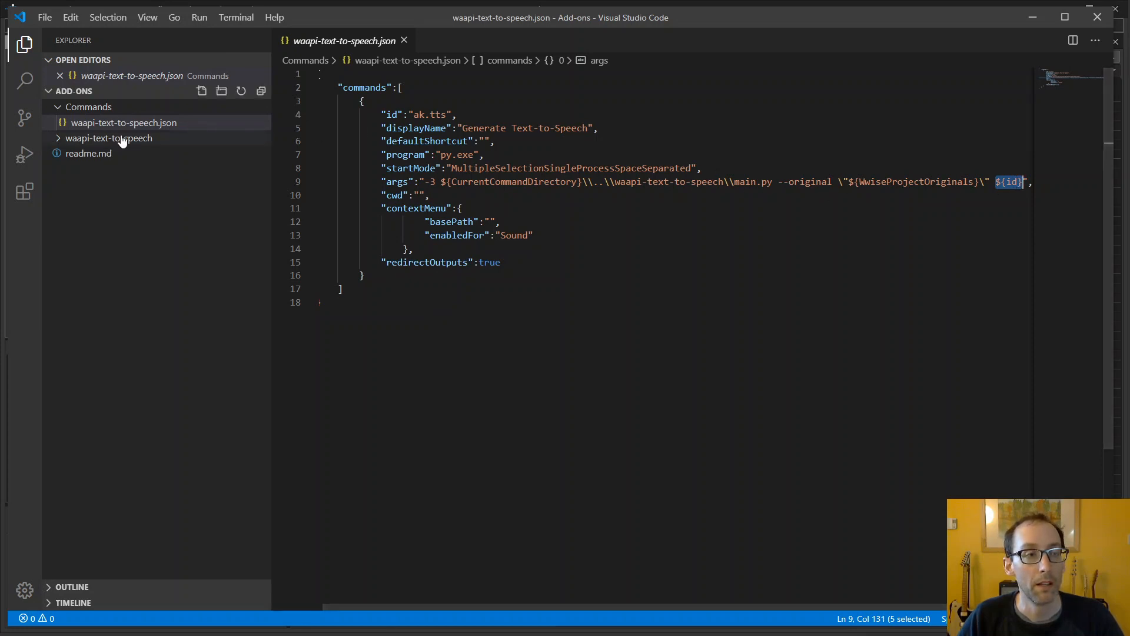
Expand the waapi-text-to-speech folder in the VS Code Explorer to reach main.py
left_click(109, 138)
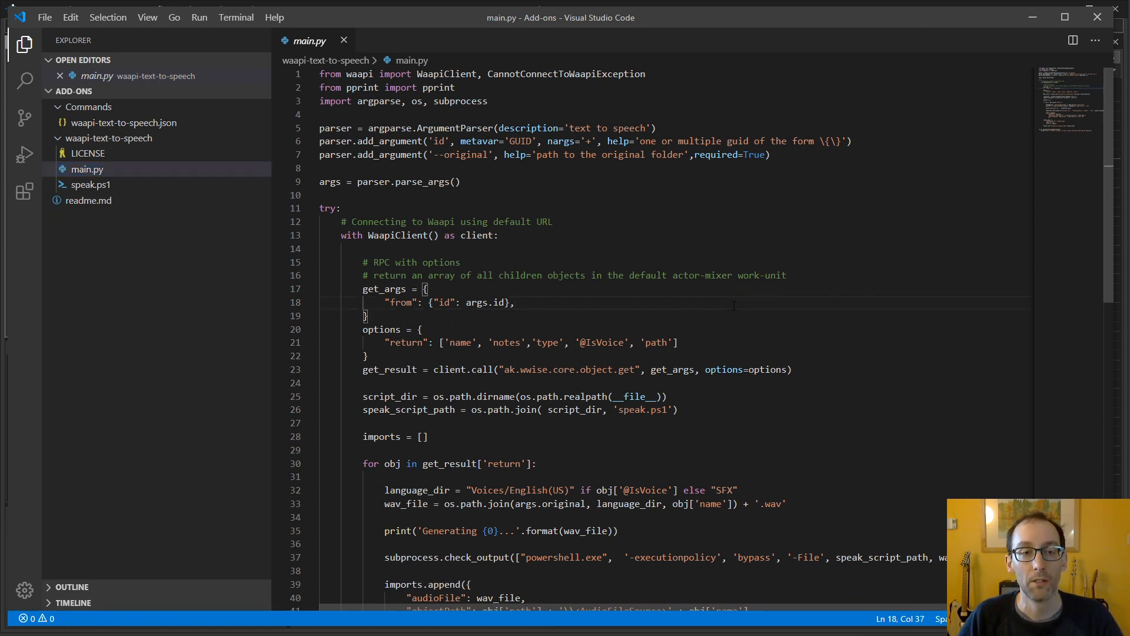
scroll("down", 3)
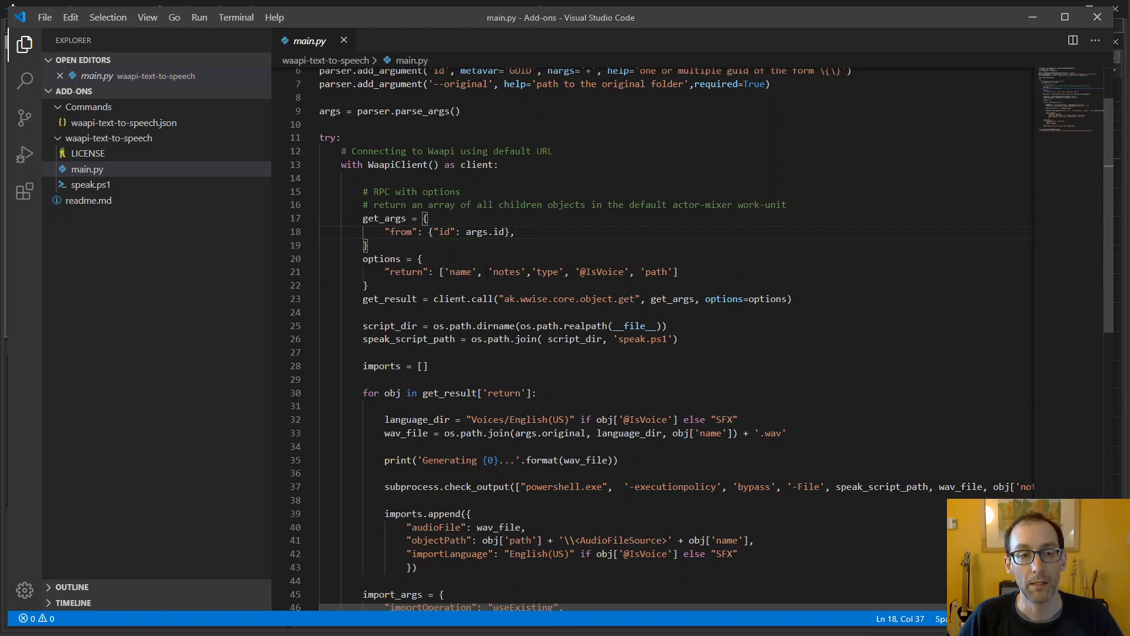
left_click(467, 231)
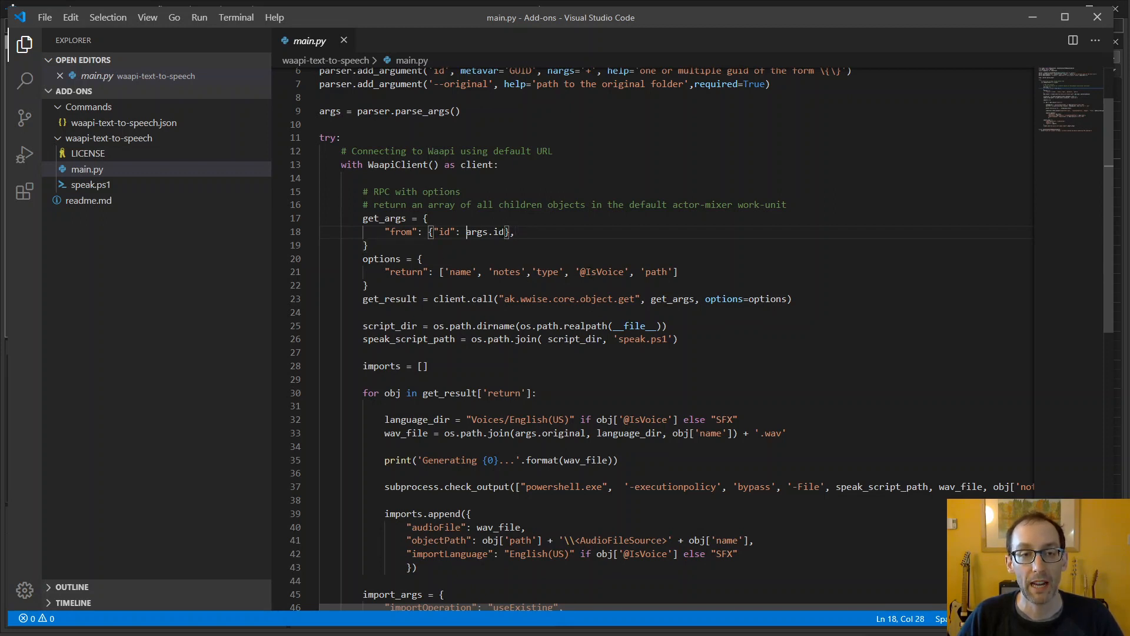
double_click(461, 272)
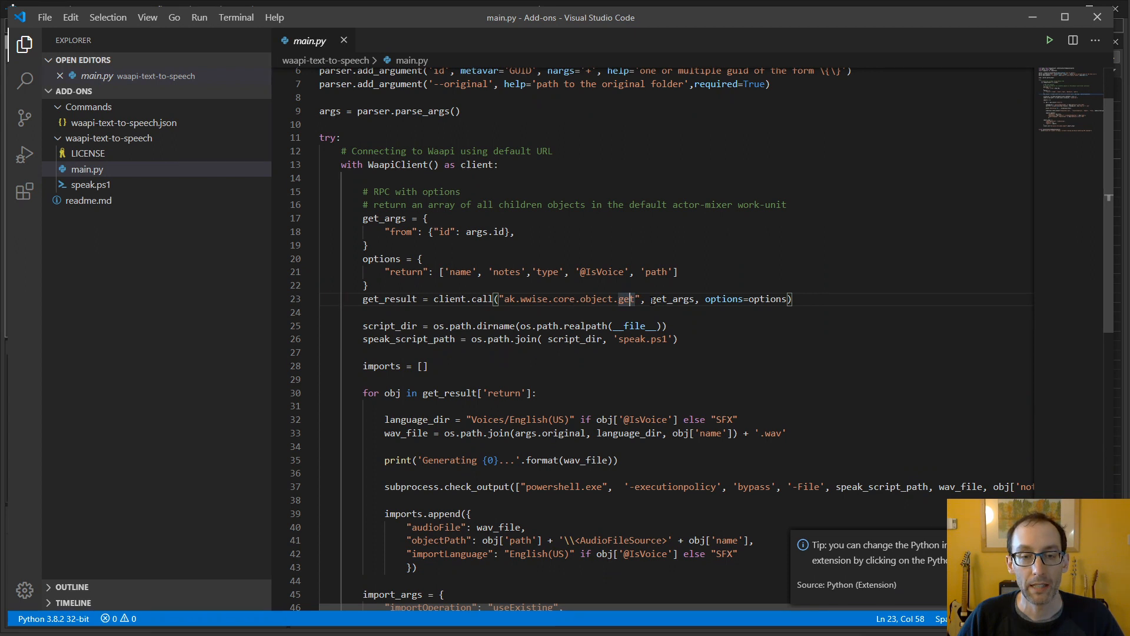
scroll("down", 3)
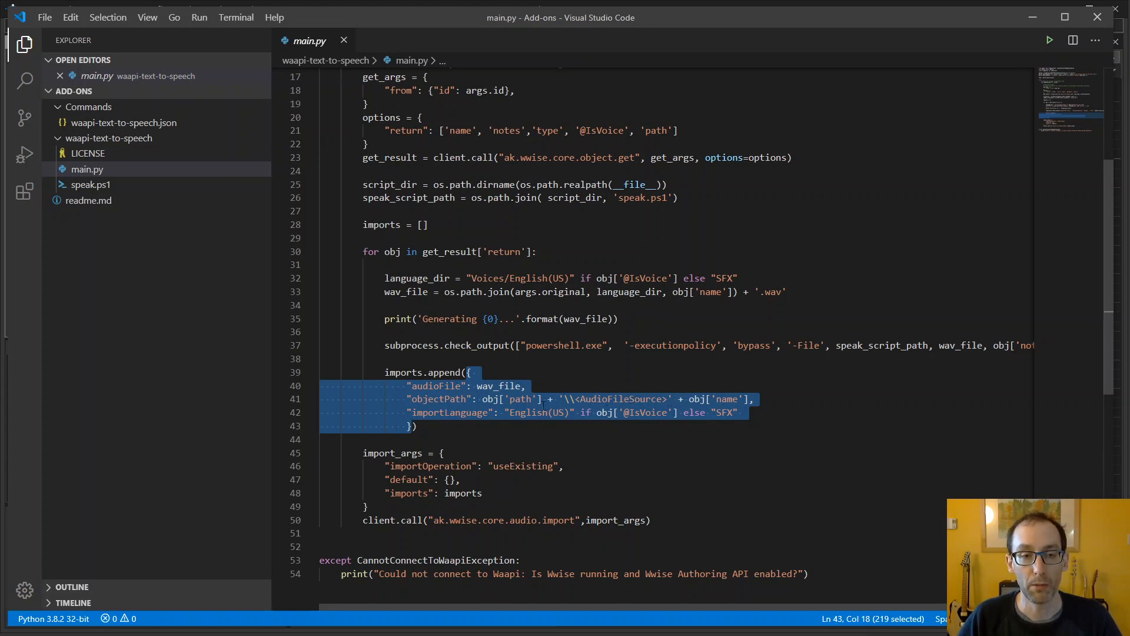
mouse_move(505, 437)
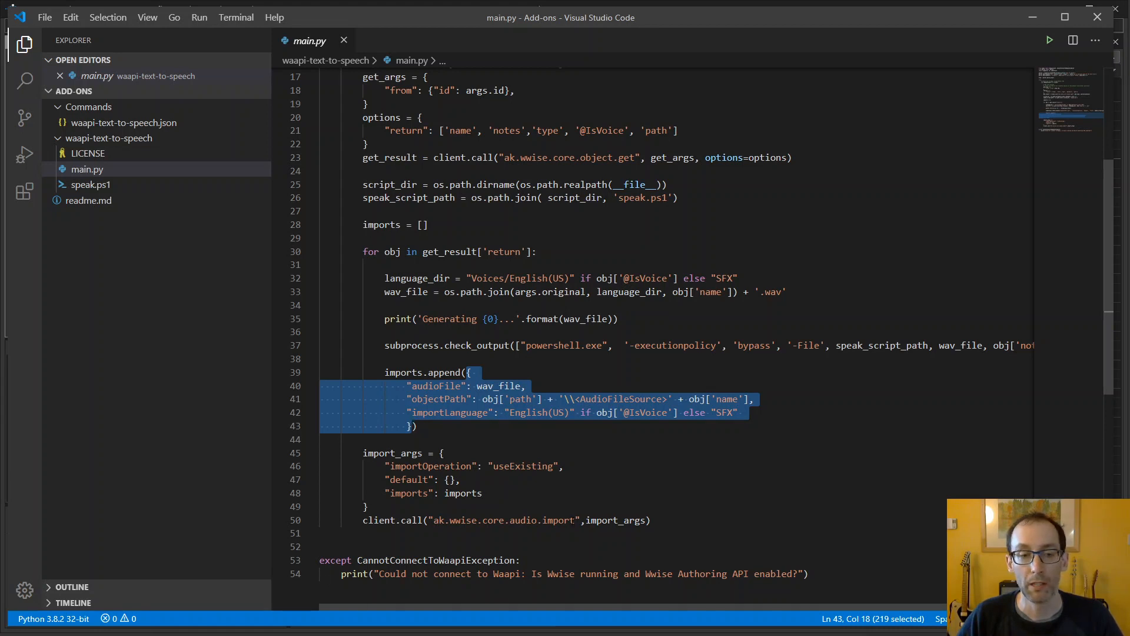
mouse_move(1019, 32)
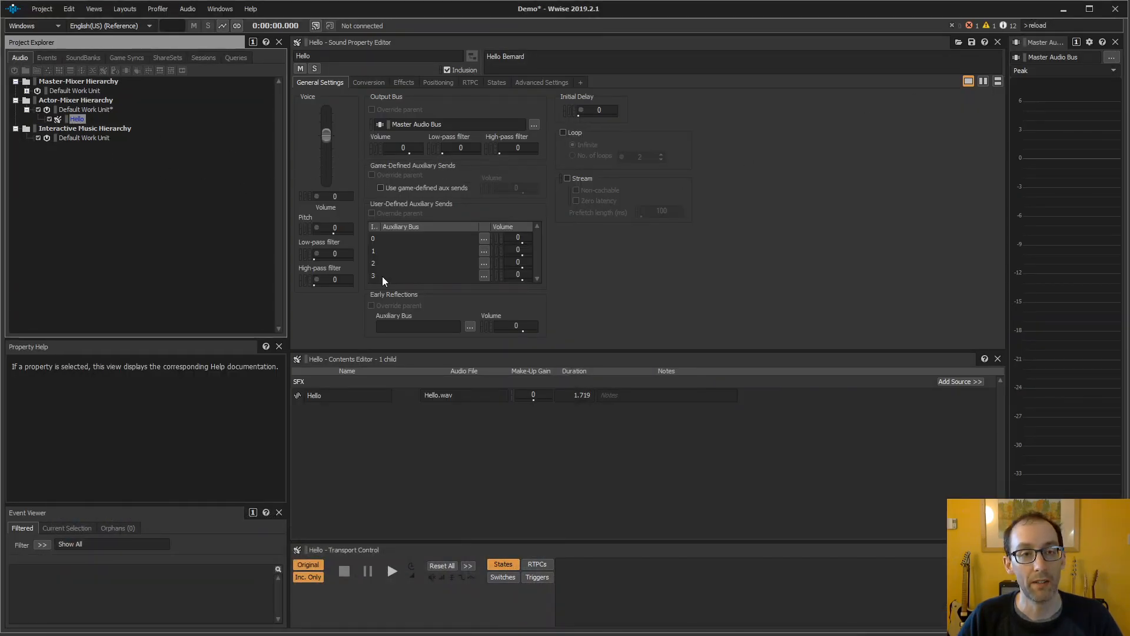
mouse_move(482, 403)
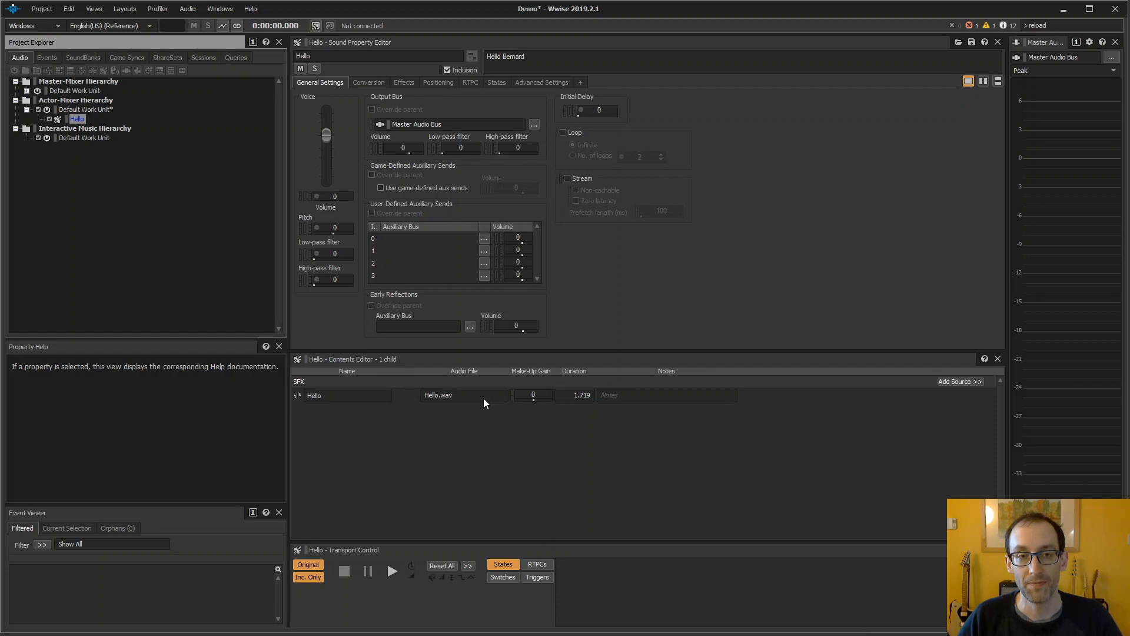